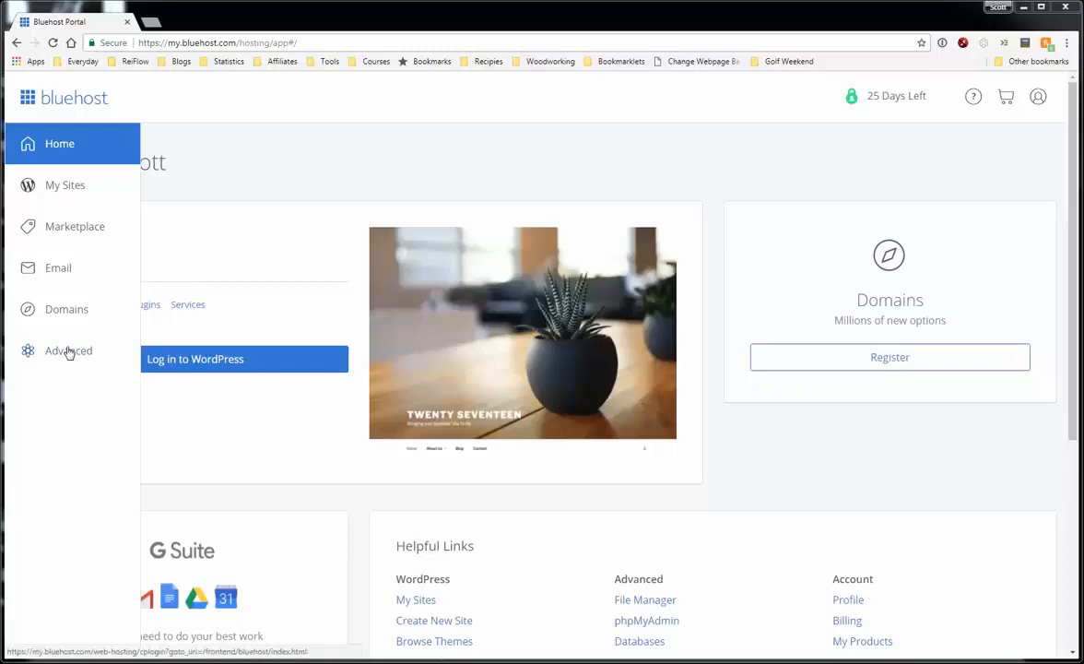
From Bluehost's Advanced section, launch phpMyAdmin for the hosting account
left_click(68, 351)
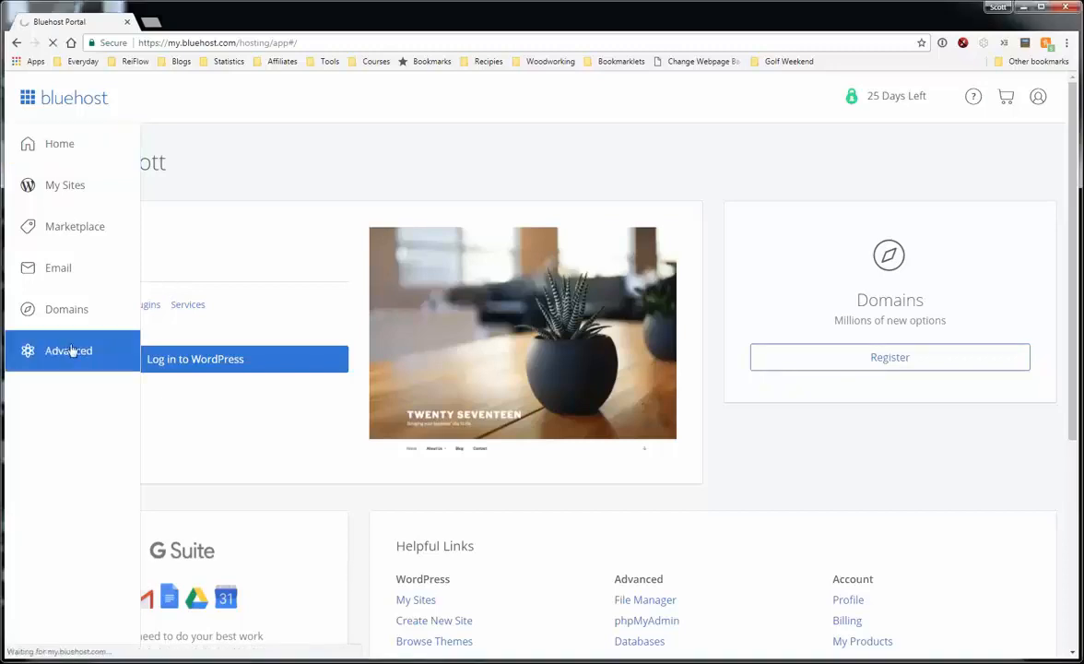
left_click(68, 350)
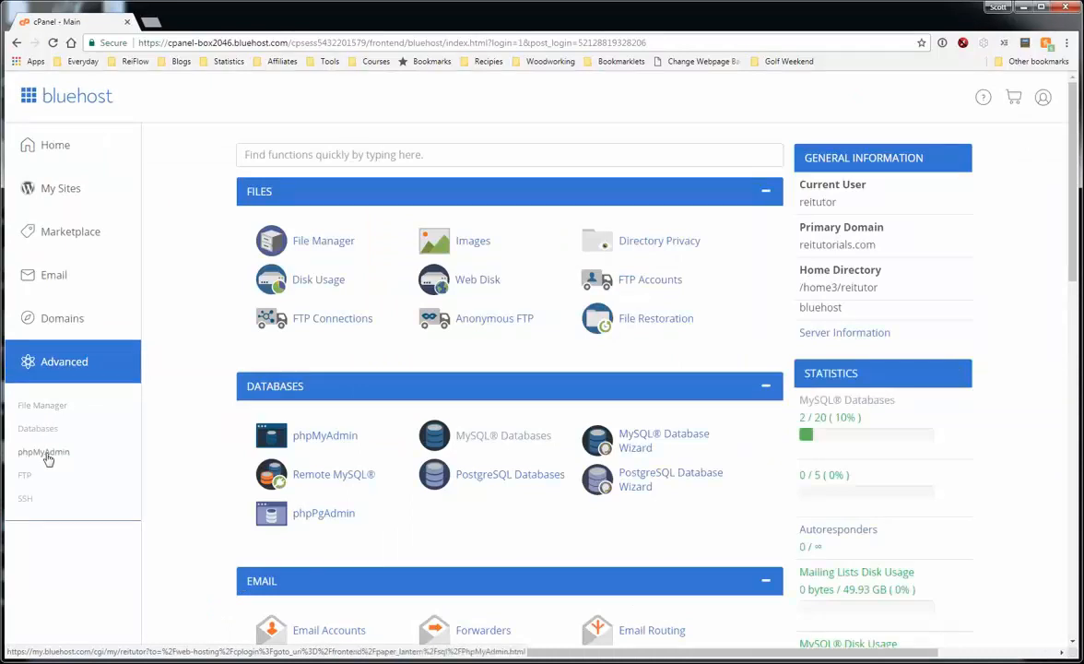
left_click(43, 452)
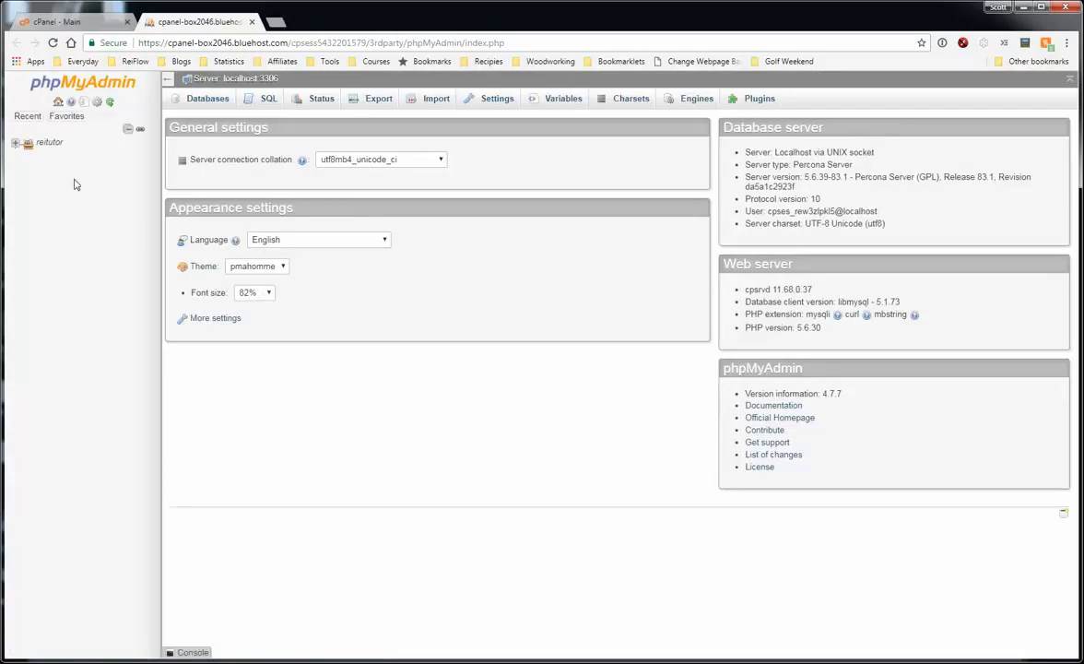
Expand the reitutor node and select the reitutor_podio_sync database
left_click(16, 148)
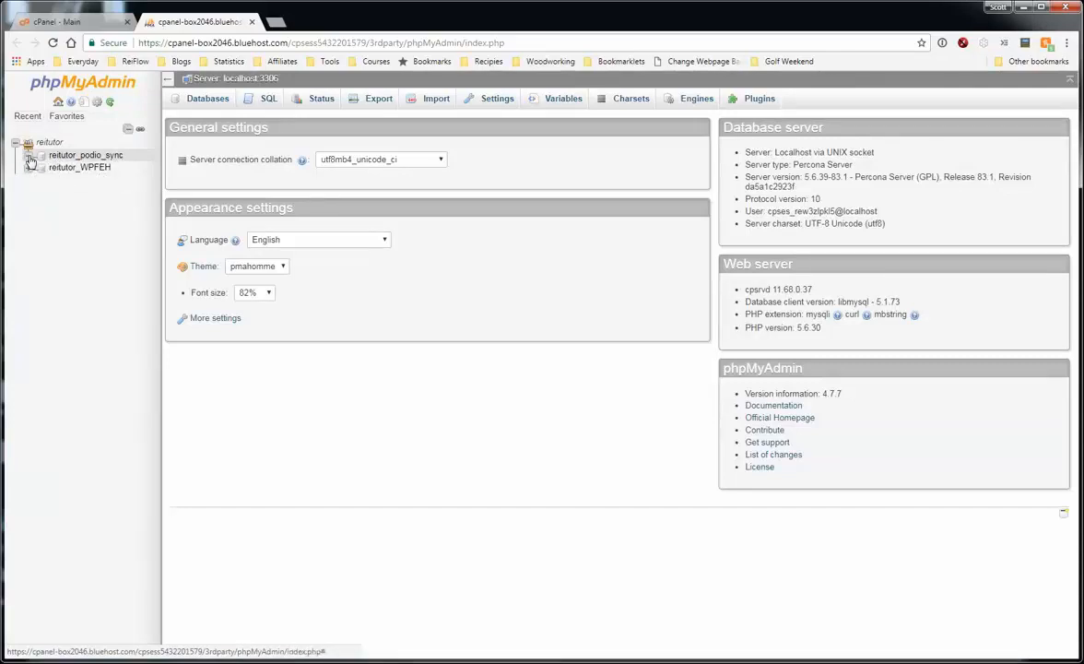
mouse_move(31, 159)
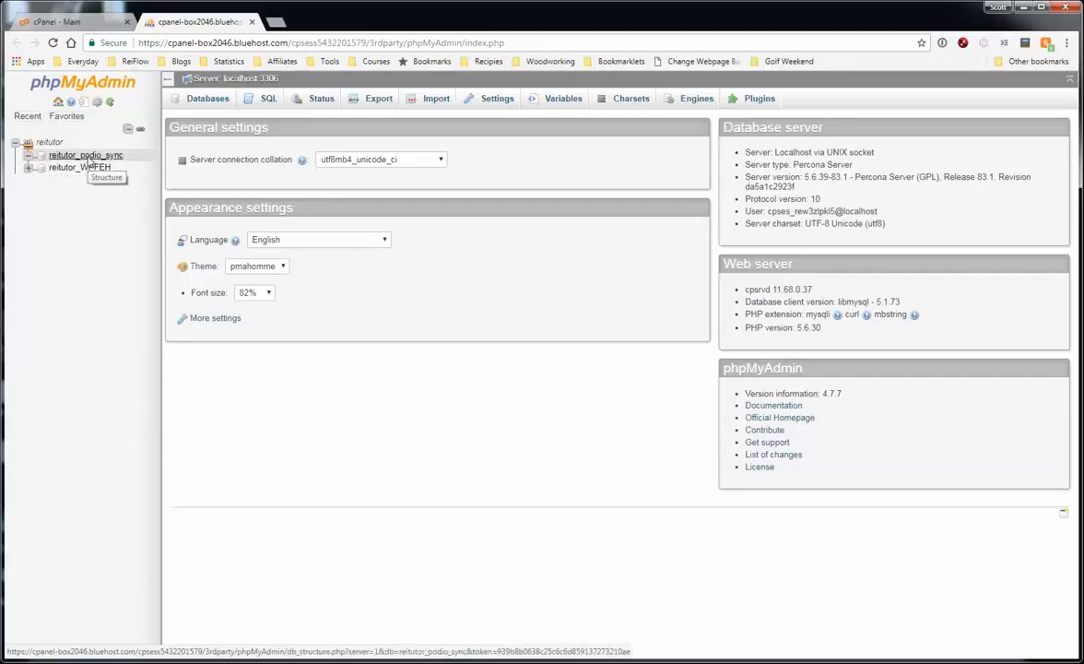
left_click(84, 155)
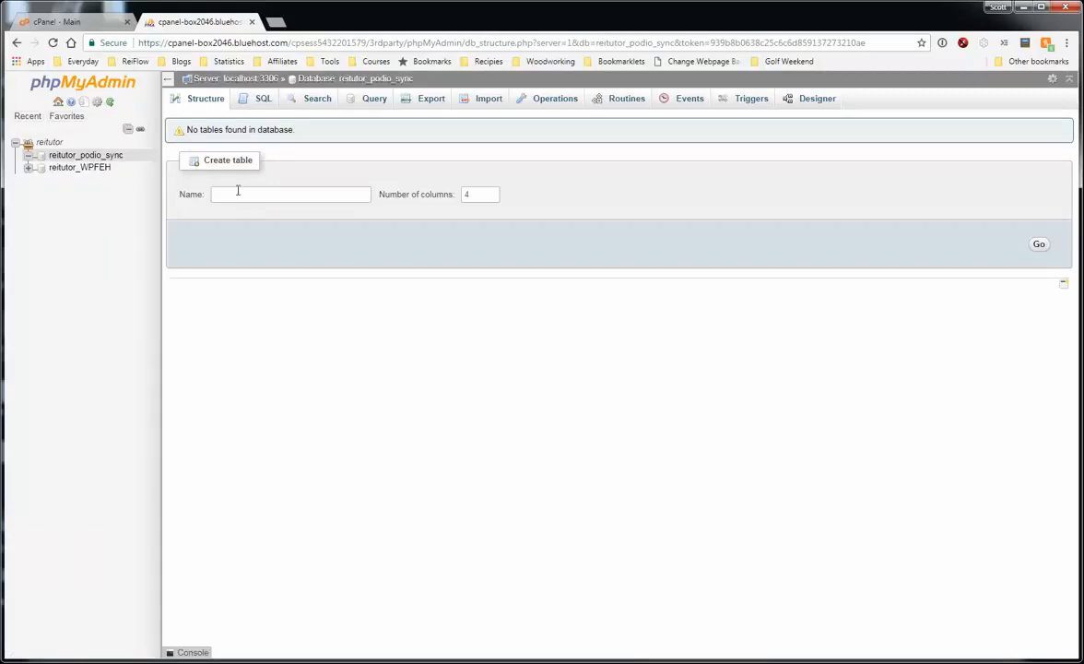
Create a table named sync_properties with 10 columns
left_click(290, 194)
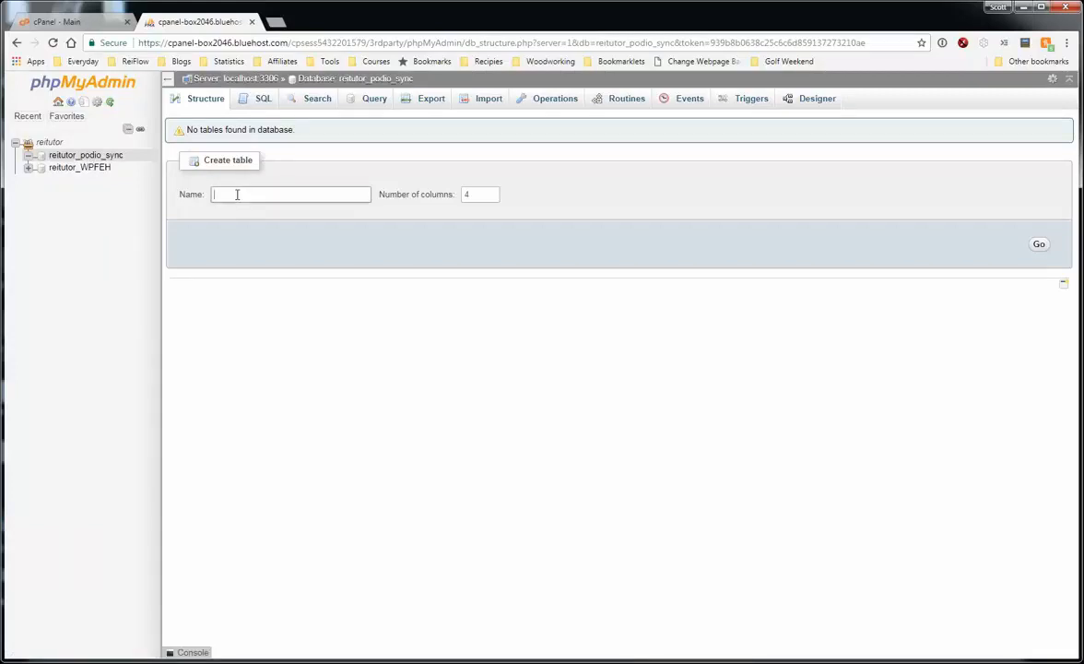
type("sync_properties")
left_click(480, 193)
type("10")
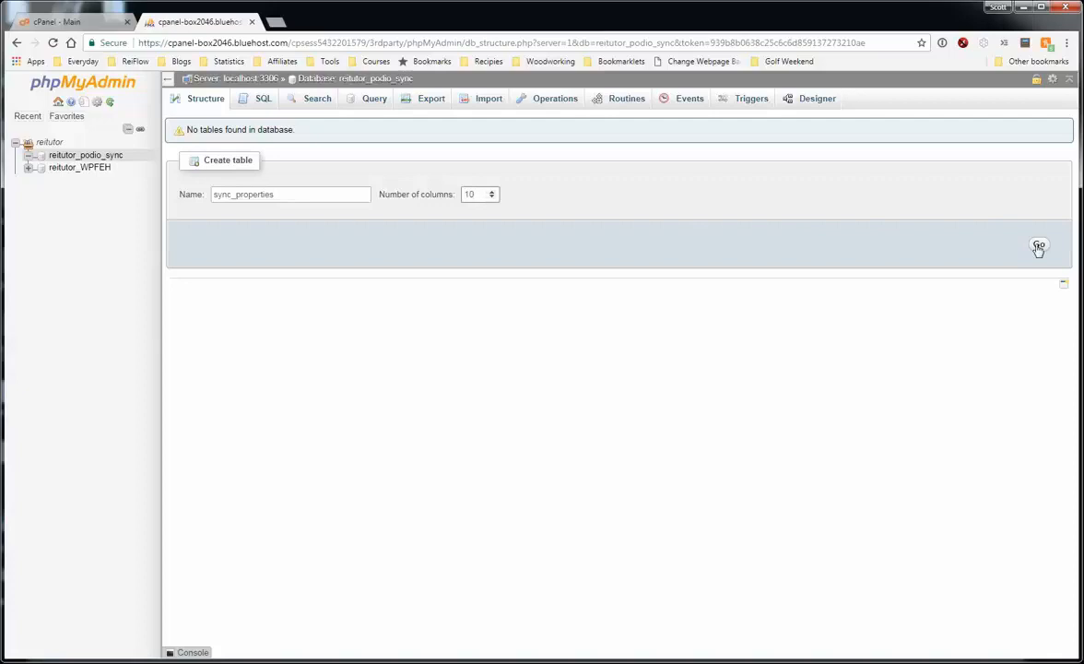
left_click(1038, 243)
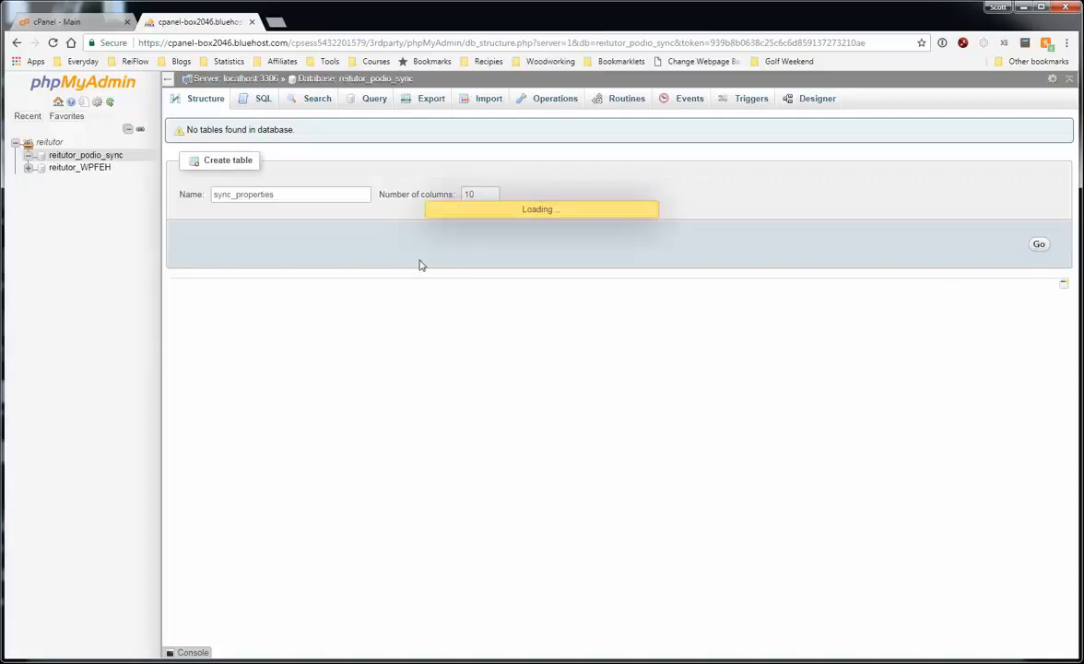
left_click(1039, 244)
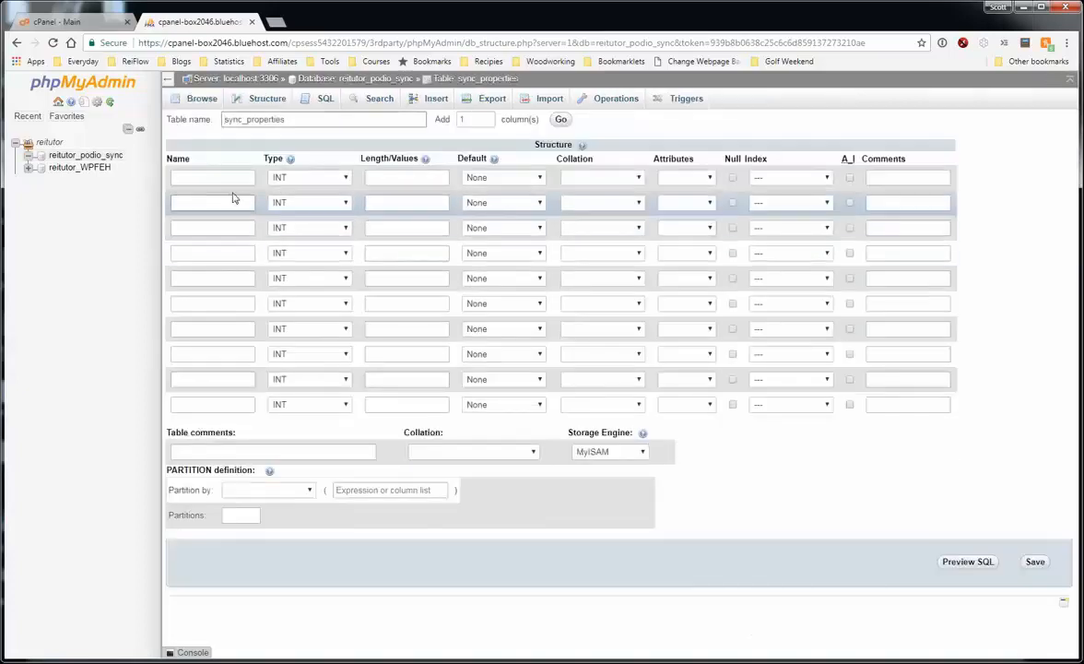
Define the first column as item_id, an UNSIGNED INT
left_click(212, 177)
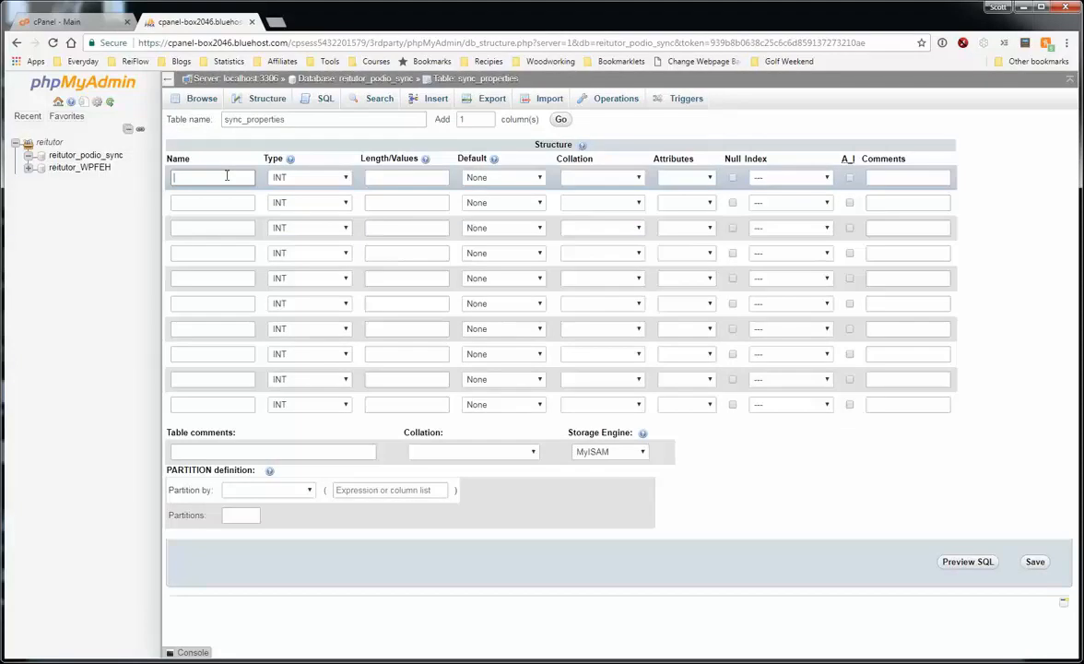
type("item_")
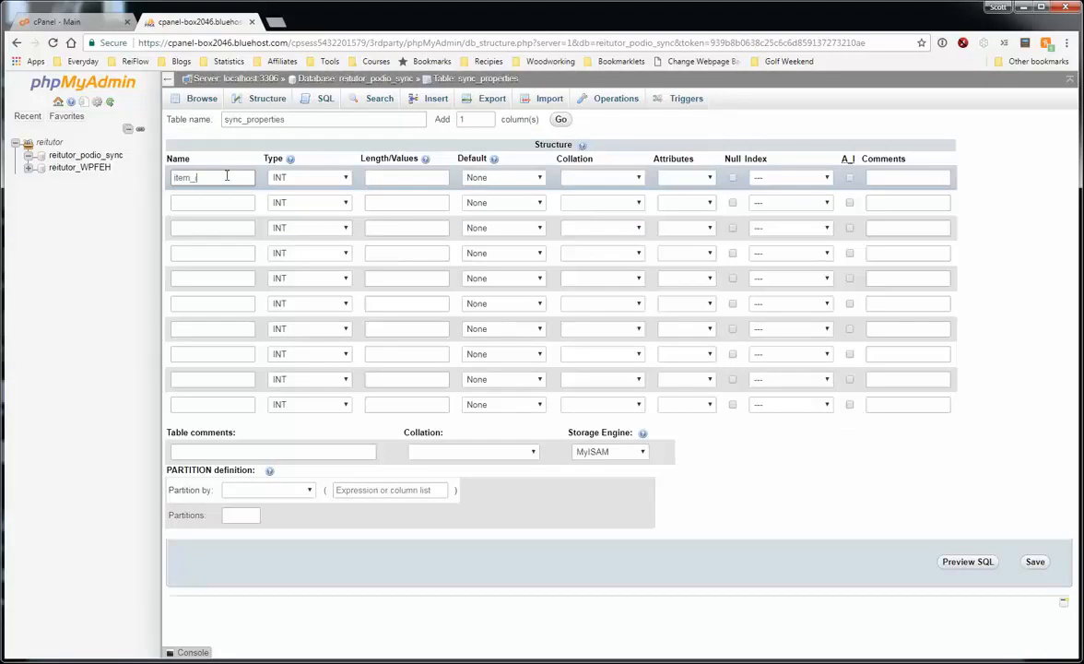
type("id")
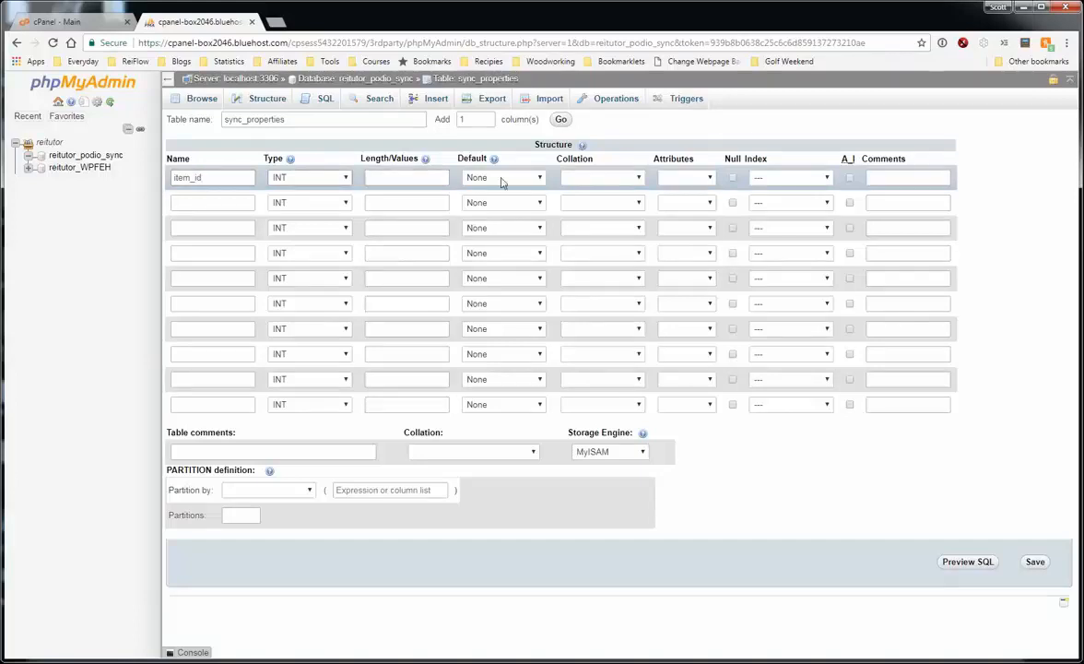
left_click(687, 177)
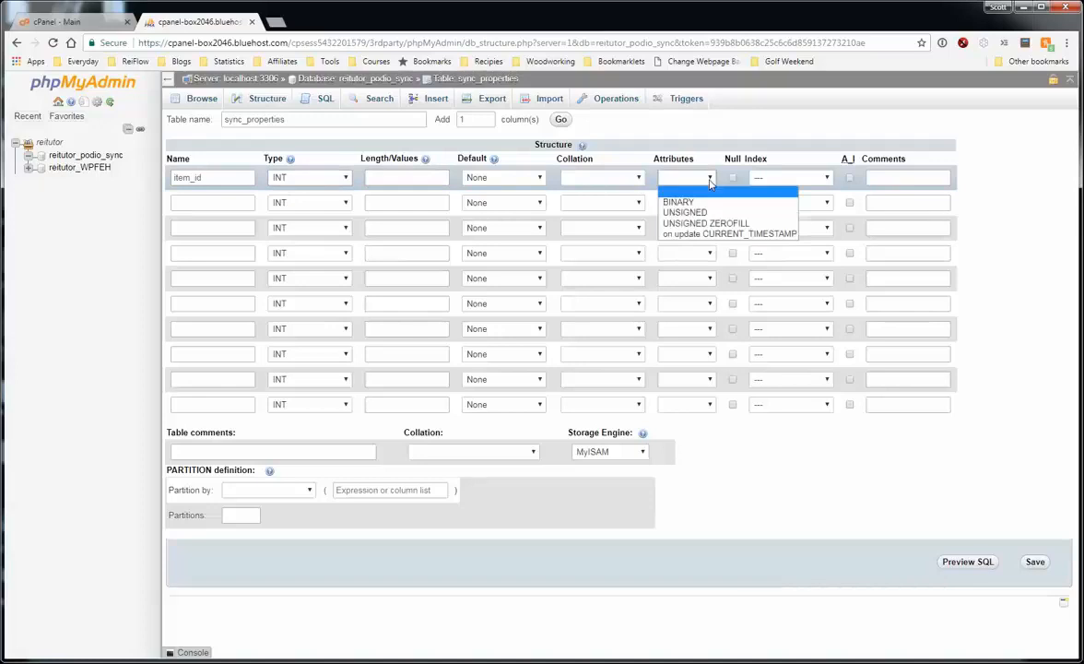
mouse_move(684, 211)
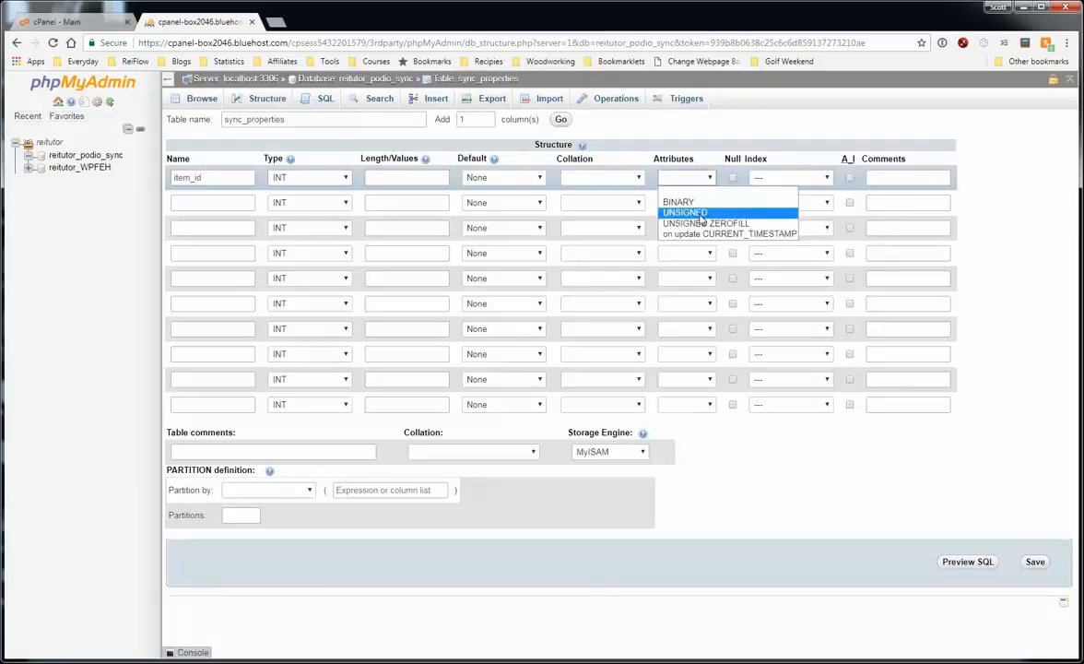
left_click(684, 213)
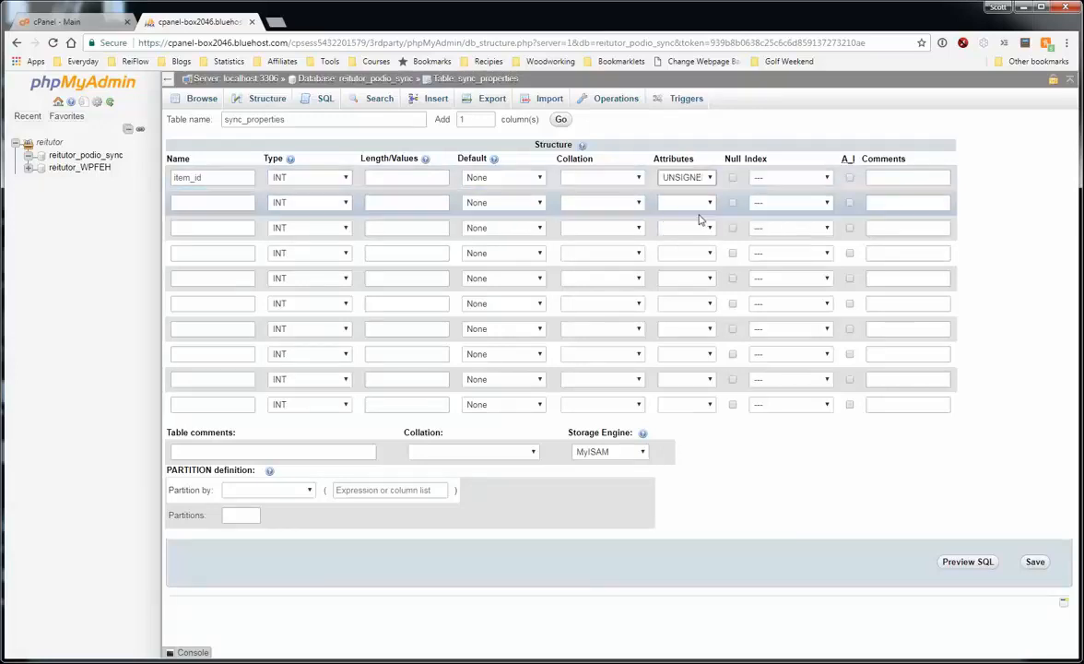
Define the second column as hash, VARCHAR with length 32
left_click(212, 202)
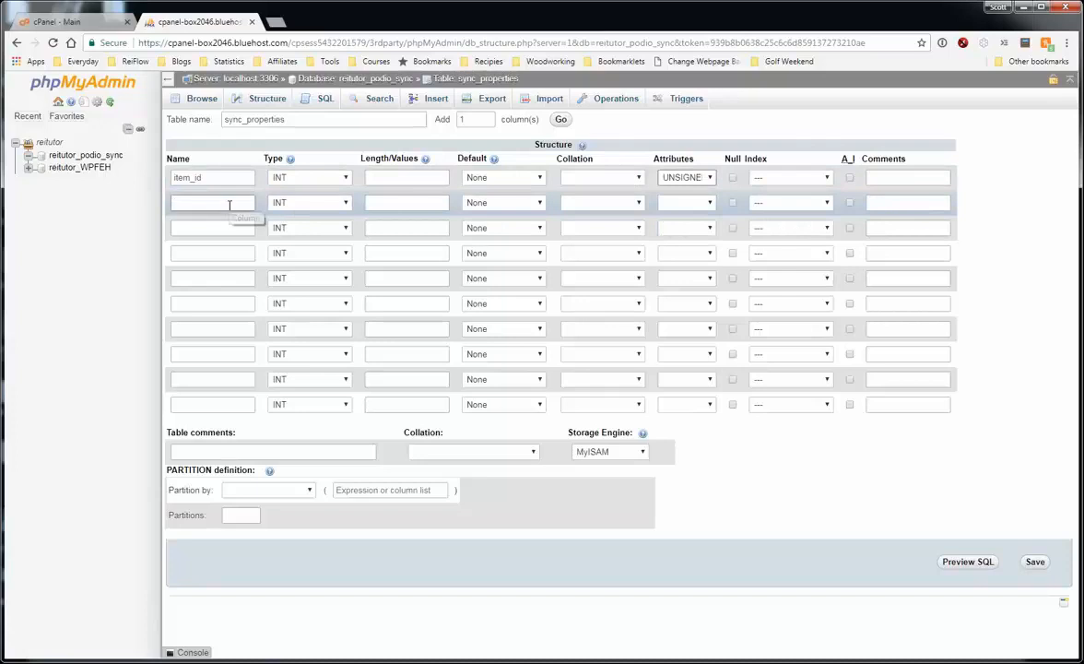
type("has")
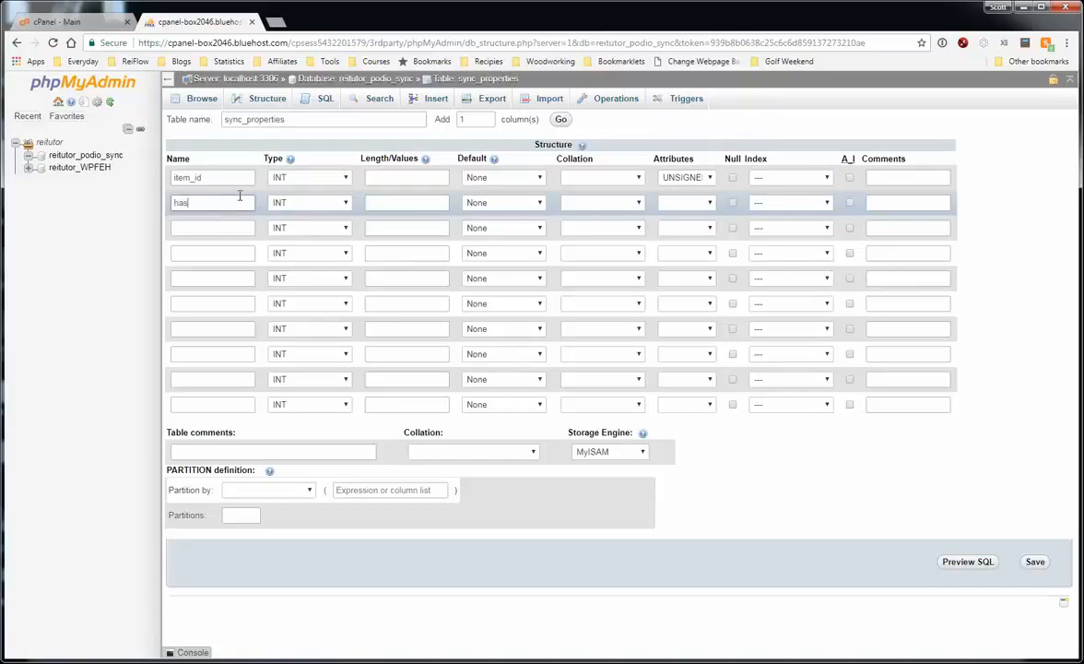
type("h")
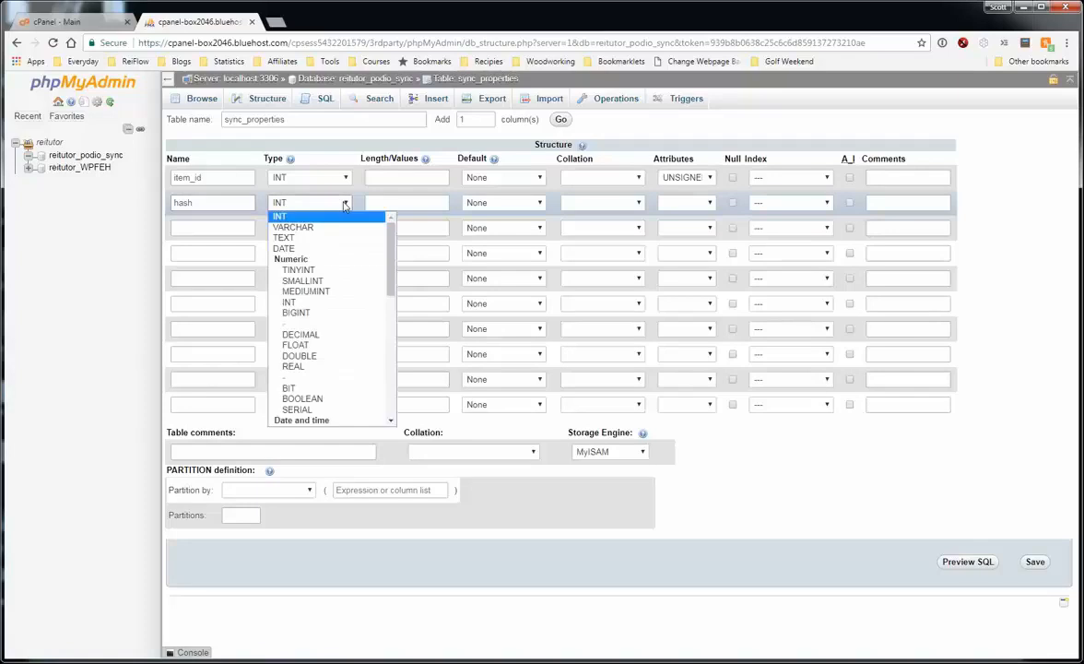
mouse_move(329, 356)
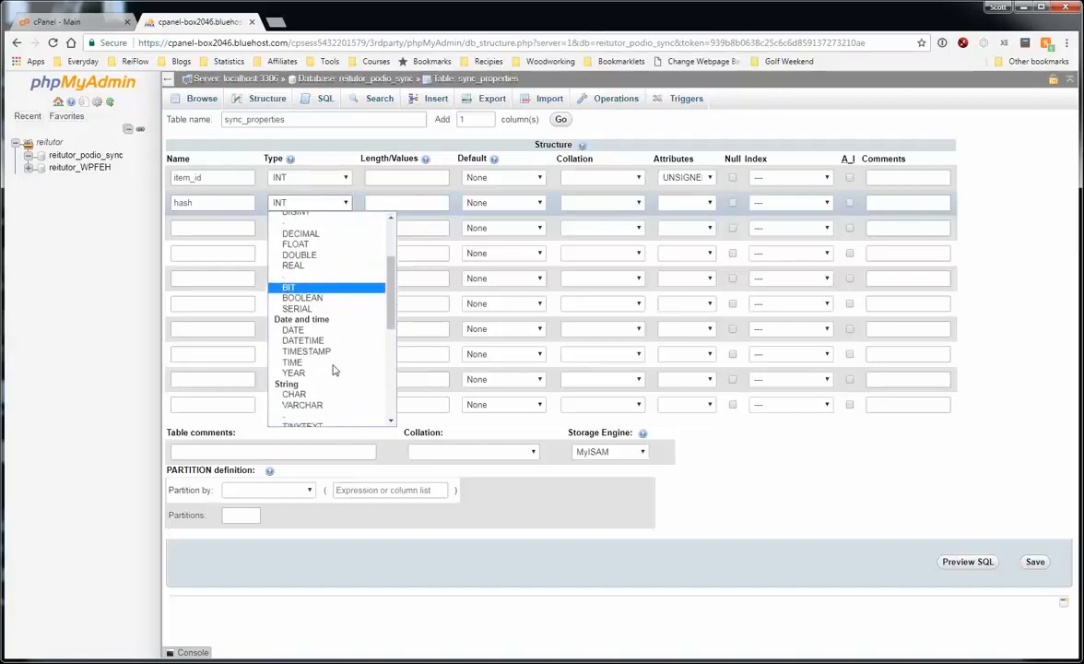
left_click(303, 405)
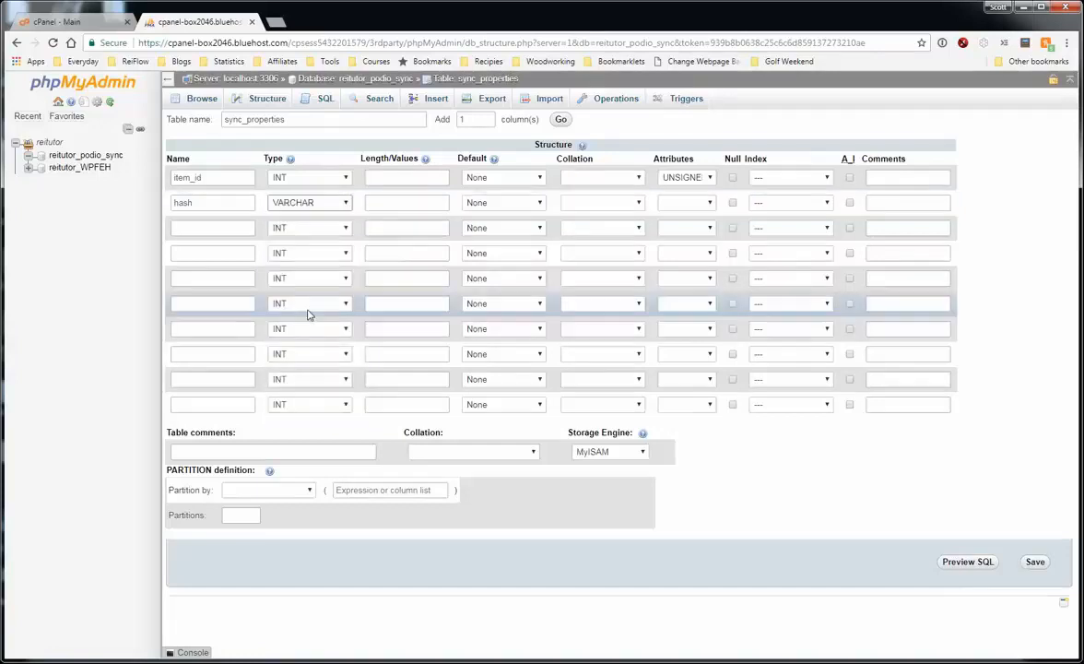
type("3")
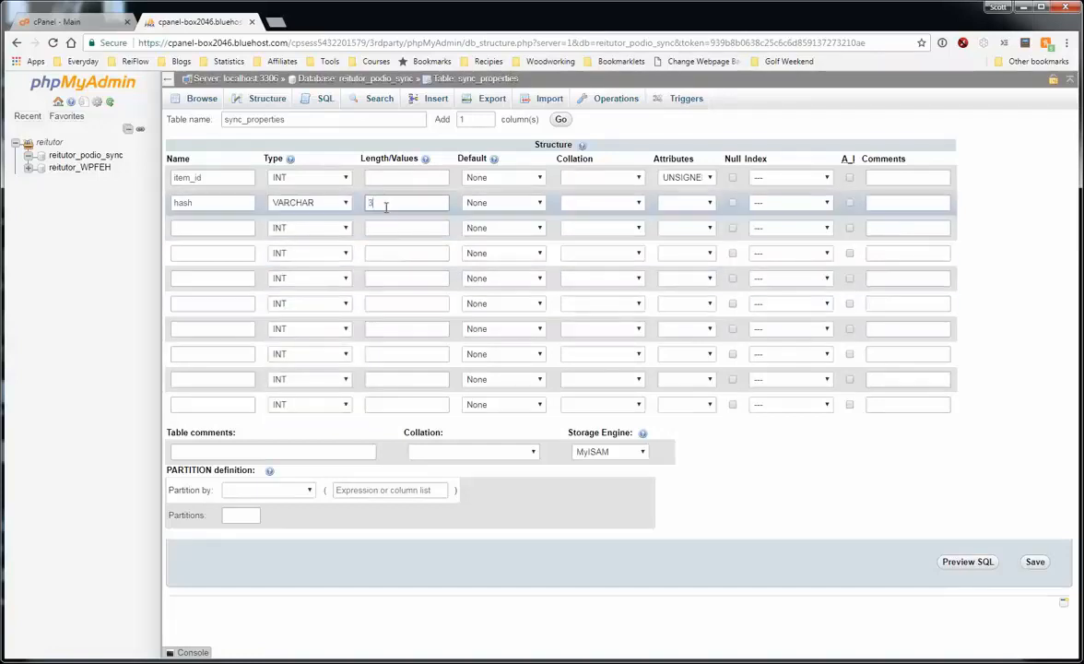
type("2")
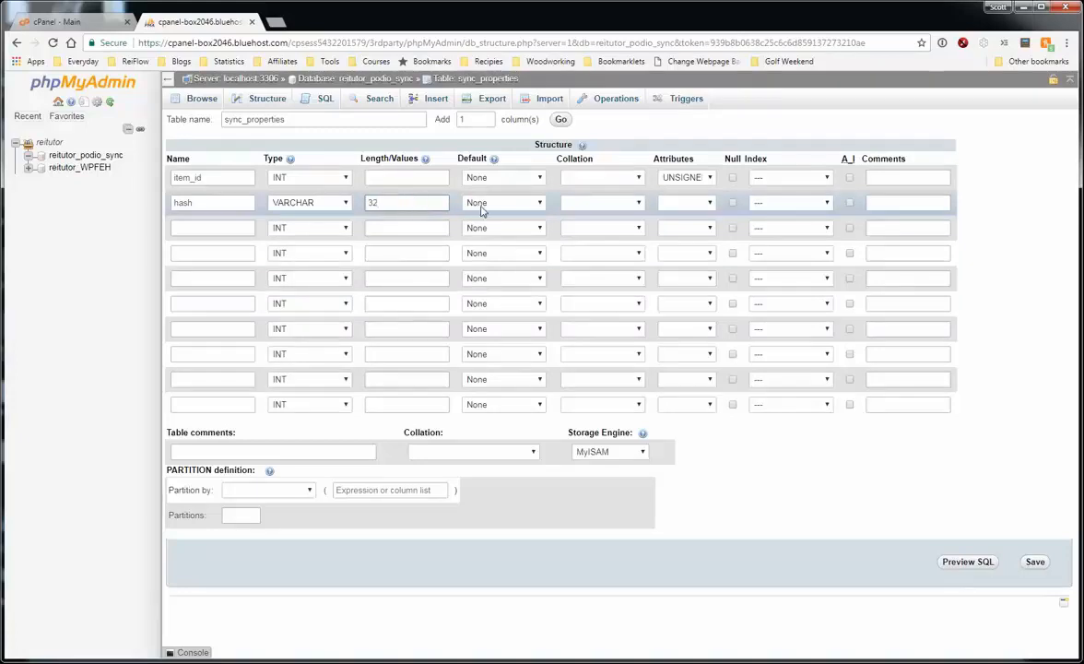
left_click(212, 228)
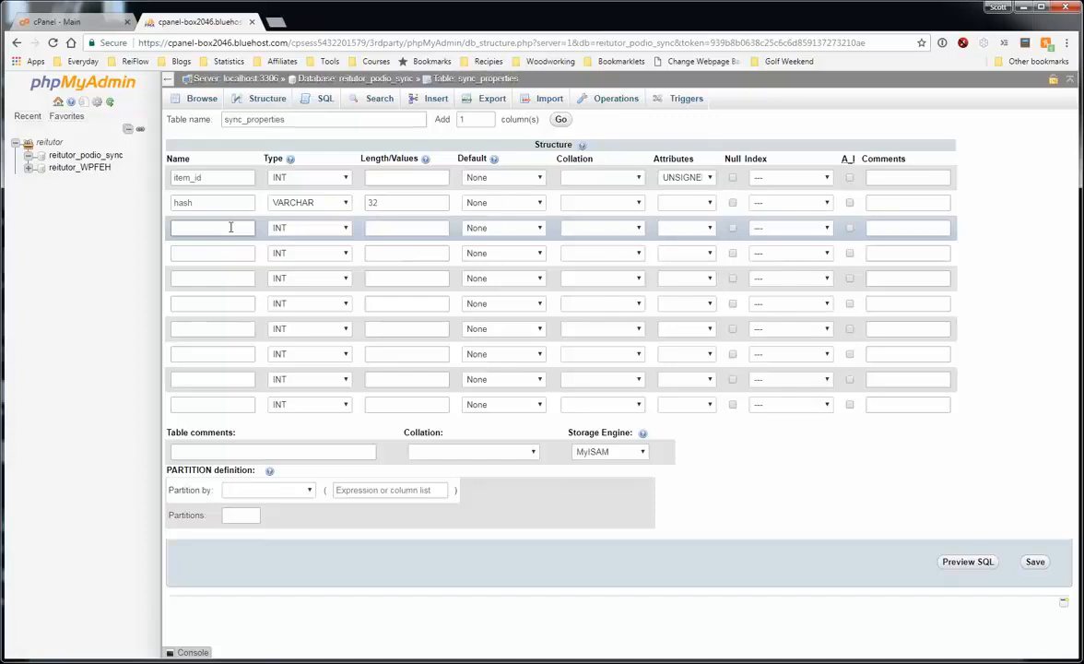
Add Street and City columns as VARCHAR(100)
left_click(212, 228)
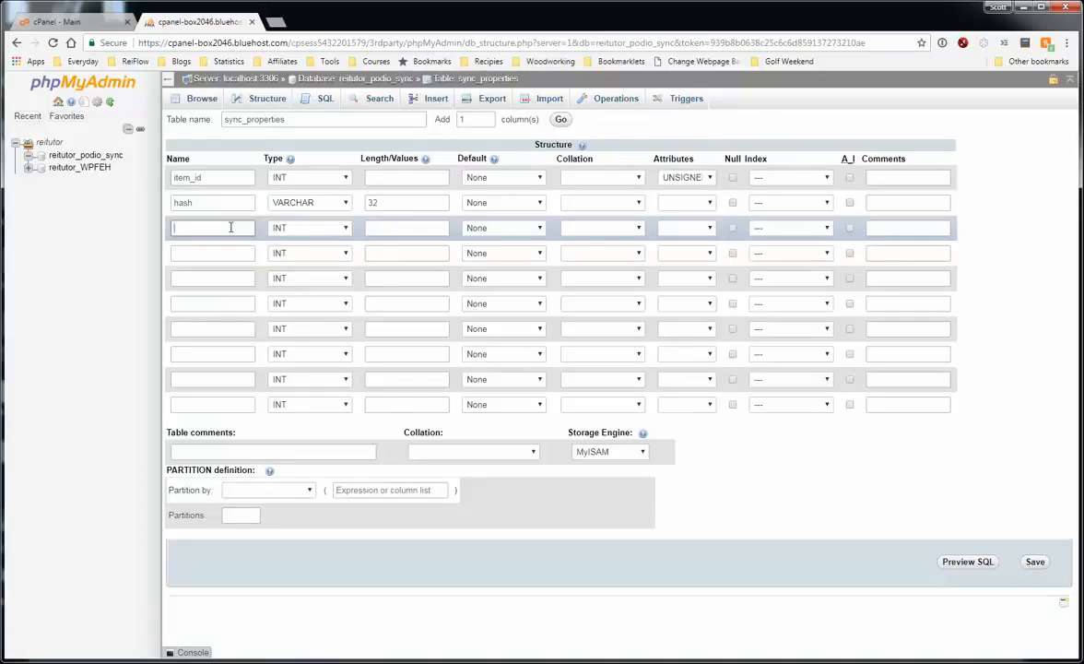
type("Street")
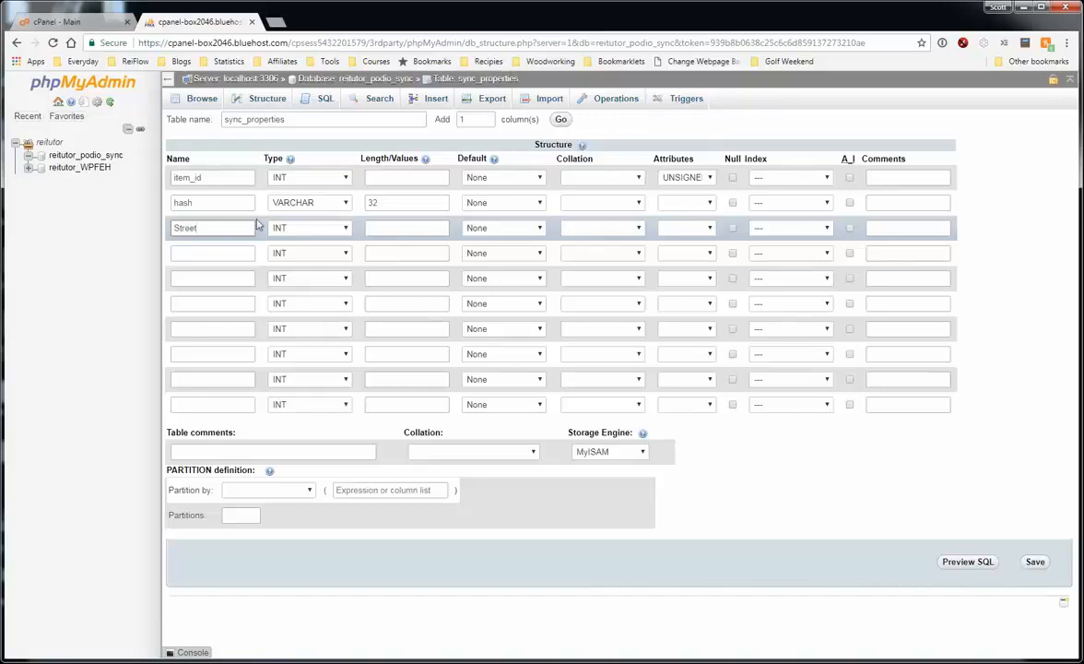
left_click(309, 228)
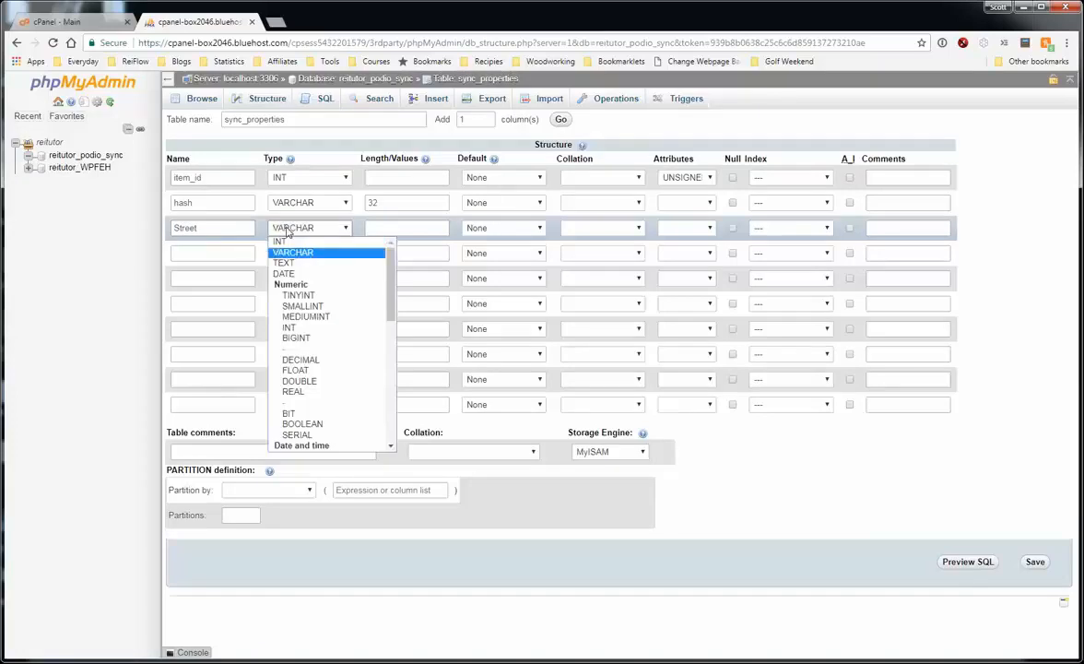
left_click(292, 252)
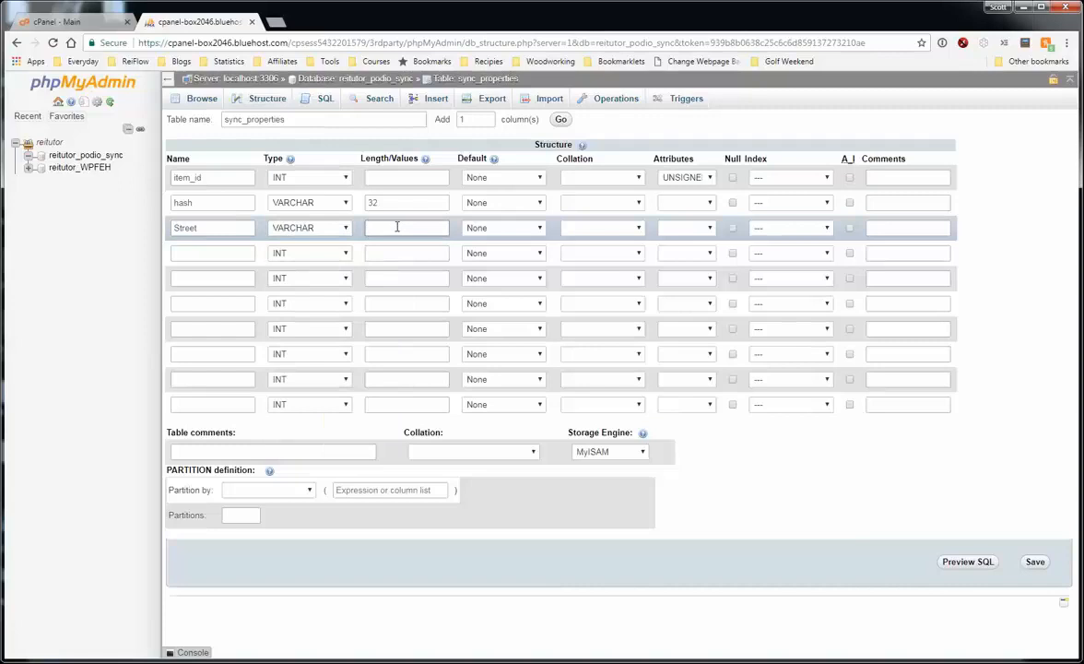
type("100")
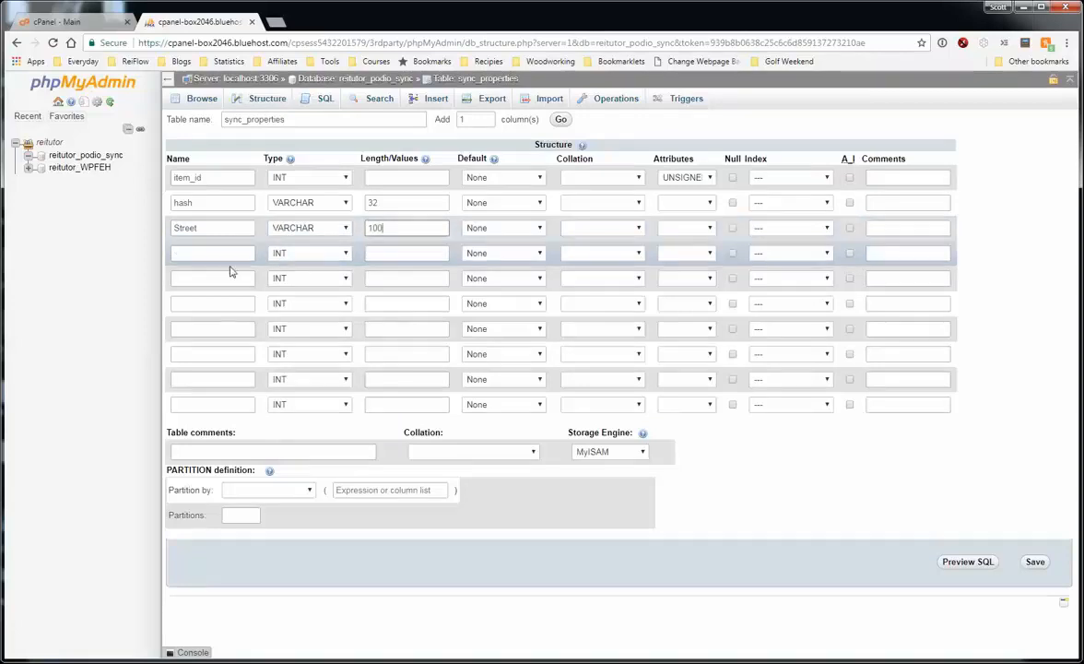
type("Coty")
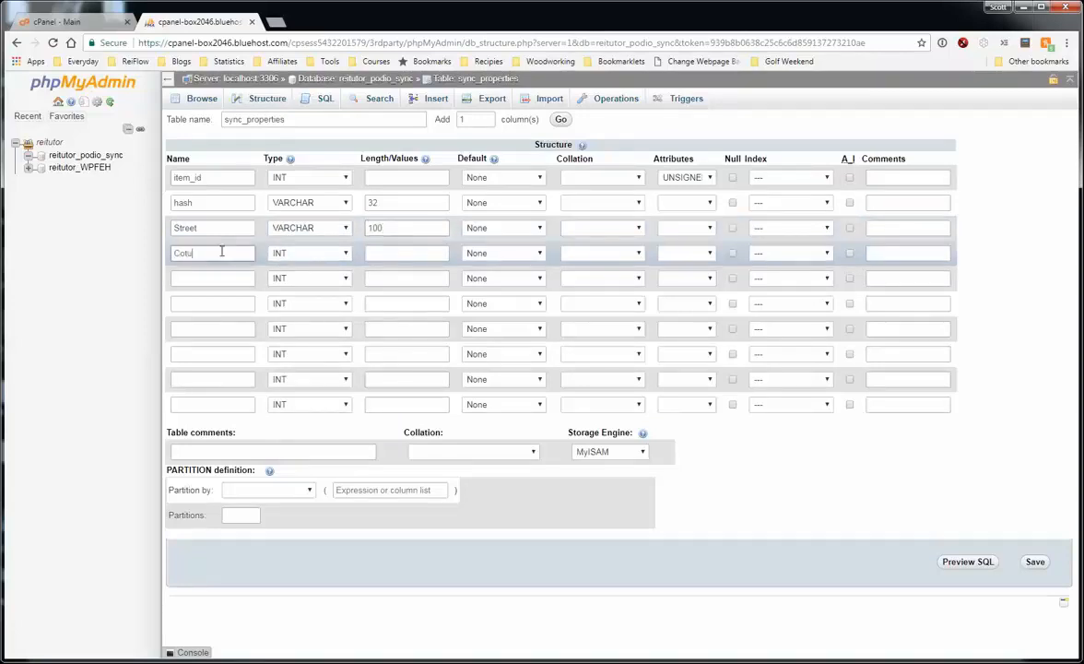
type("City")
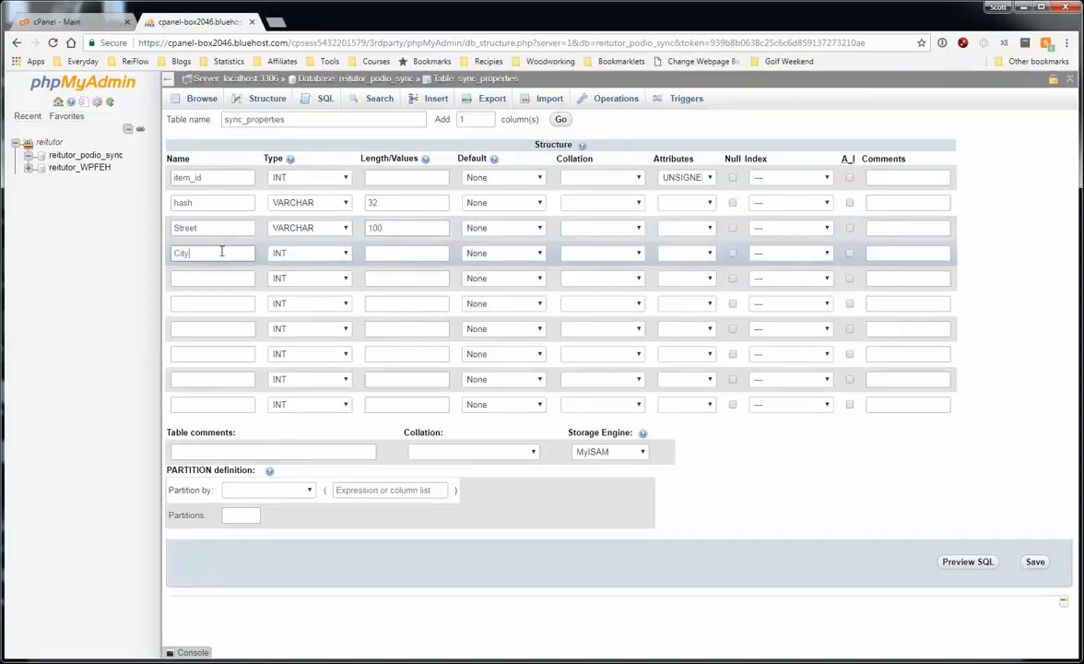
left_click(309, 253)
type("10")
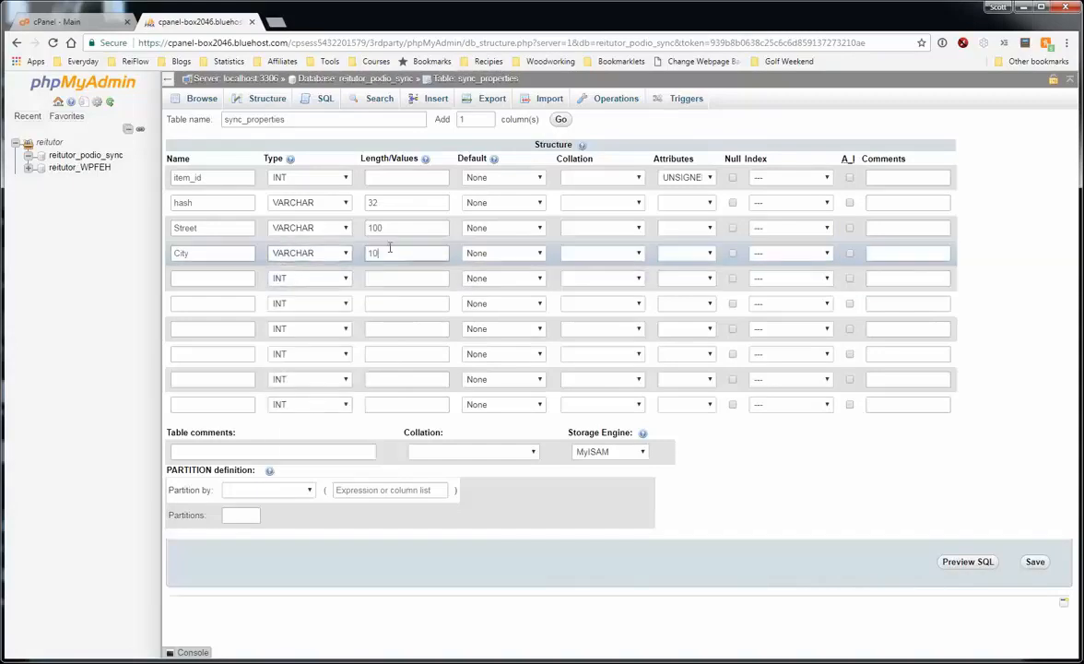
Add State as VARCHAR(50) and Zip as VARCHAR(11)
type("State")
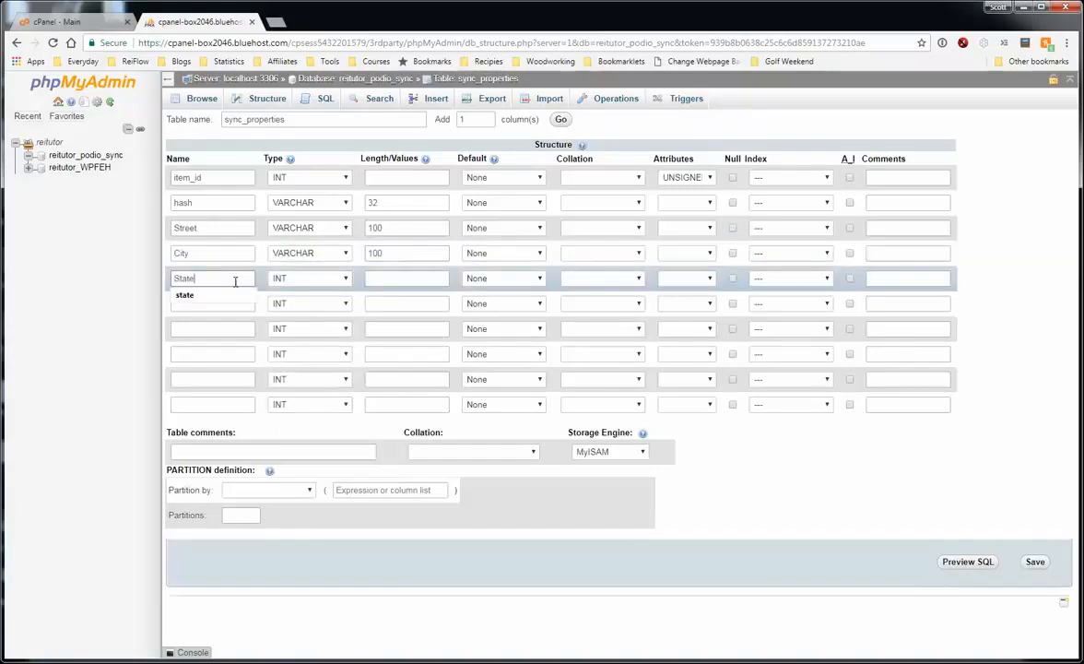
left_click(309, 278)
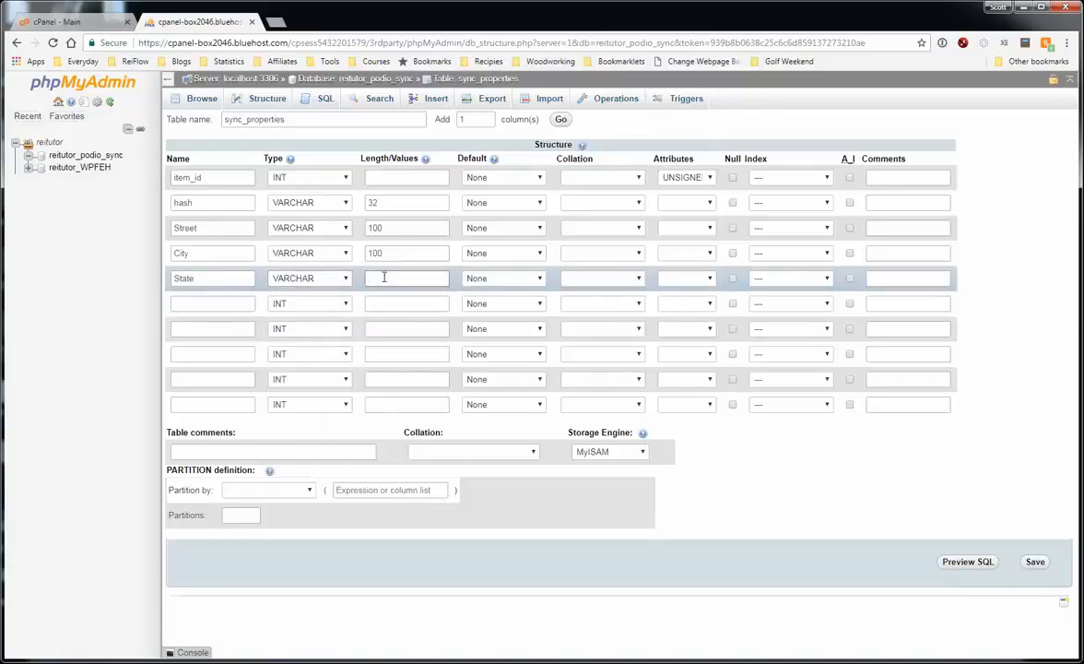
type("50")
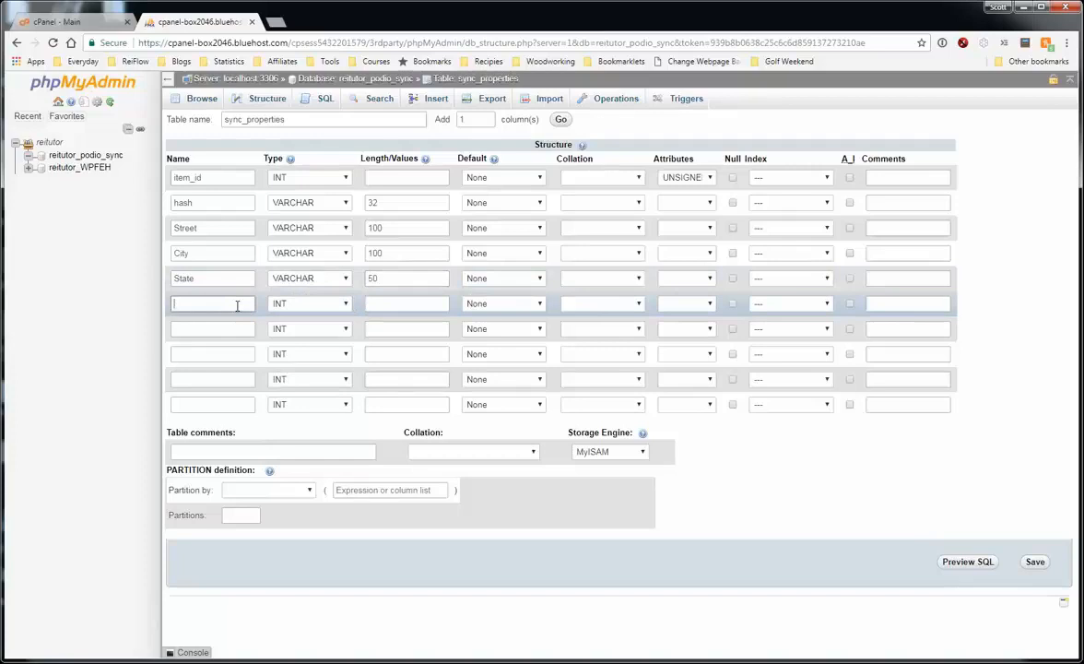
type("Zip")
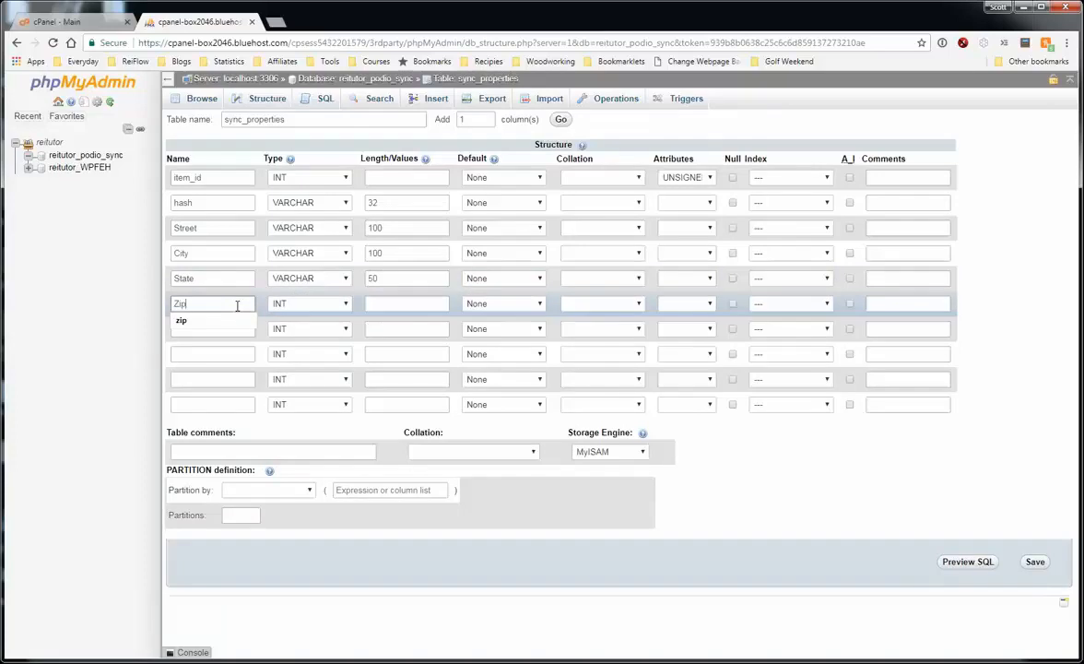
left_click(309, 303)
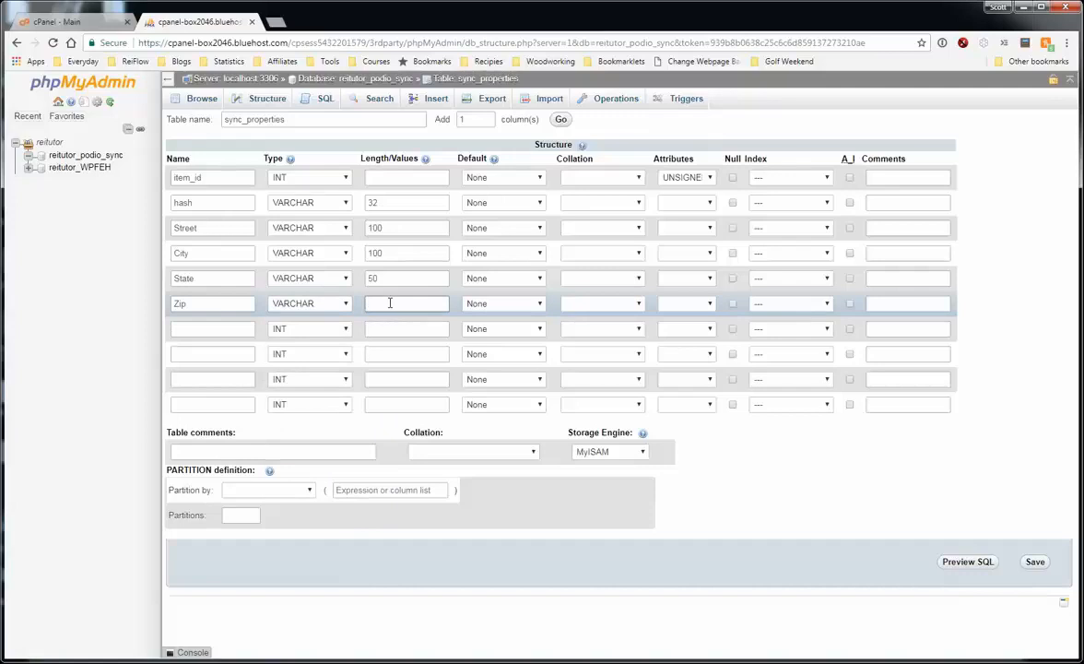
type("11")
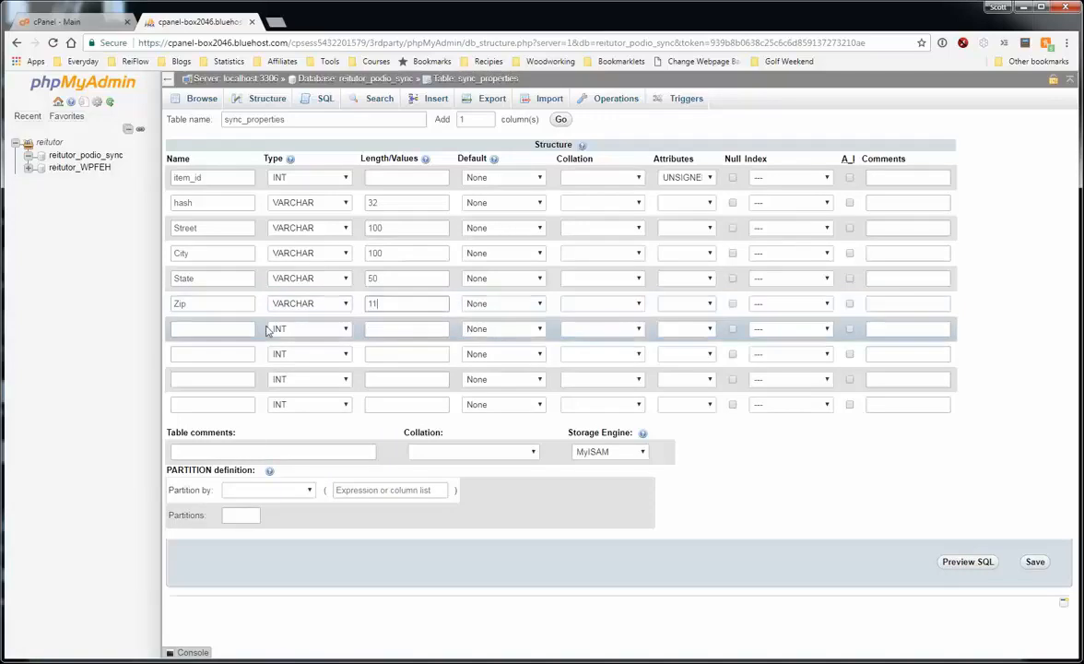
left_click(212, 329)
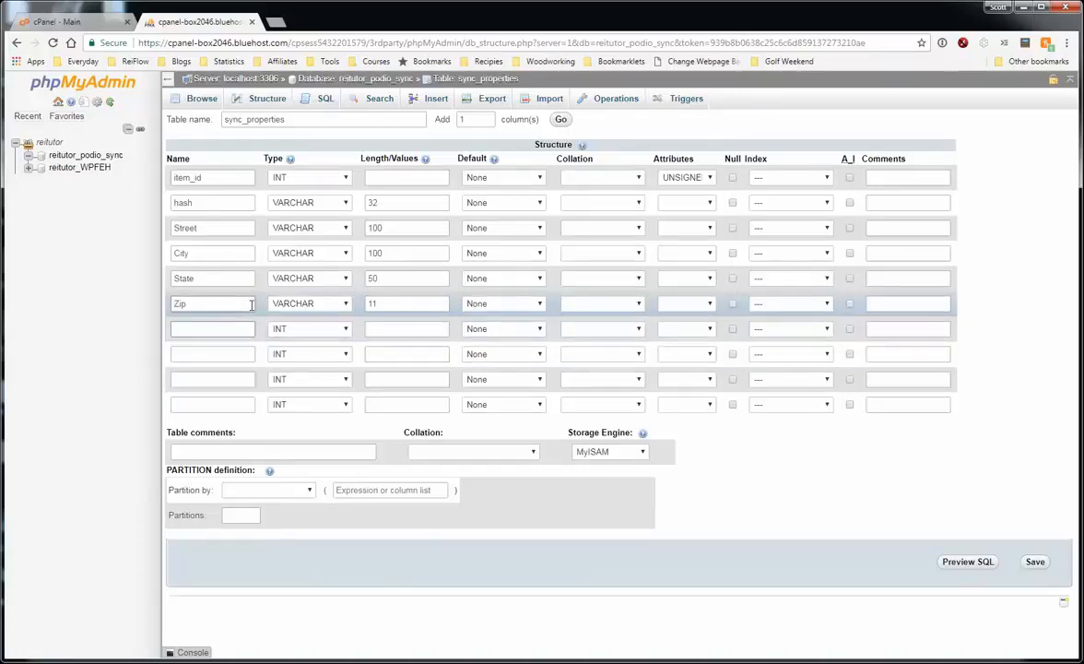
Name rows 7–9 Bedrooms, Bathrooms (INT) and Asking_Price
type("B")
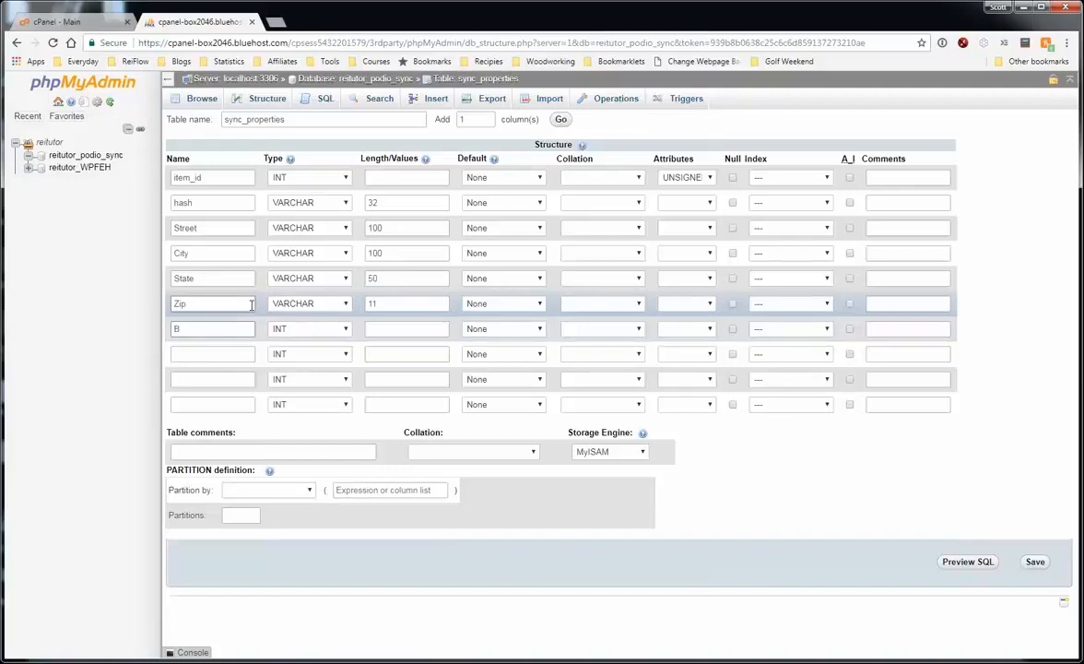
type("Bedrooms")
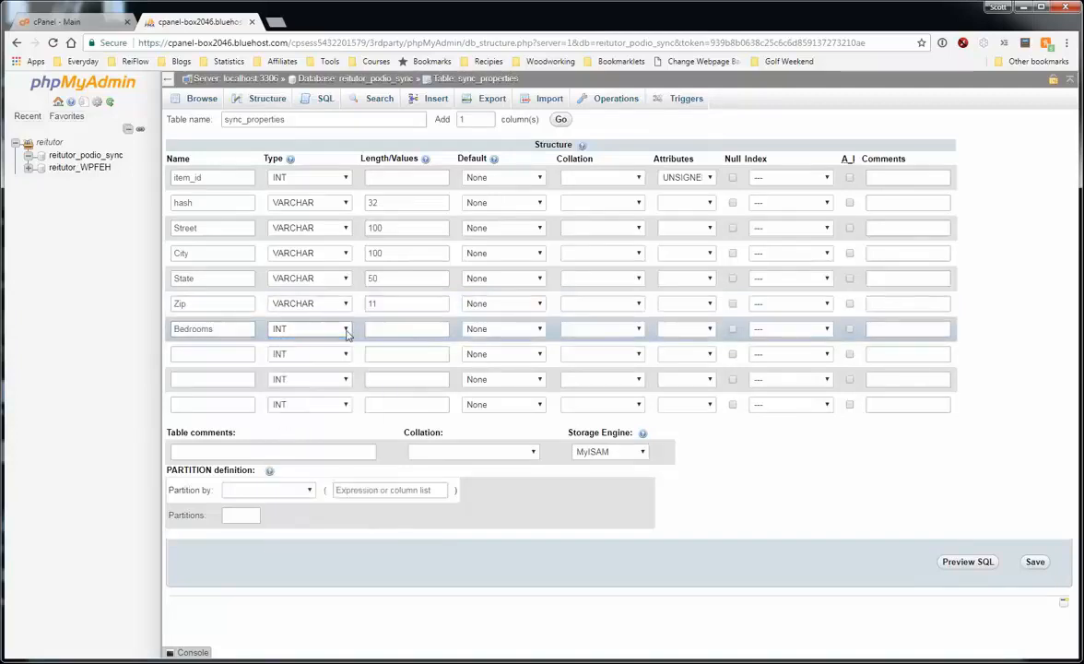
type("Bathrooms")
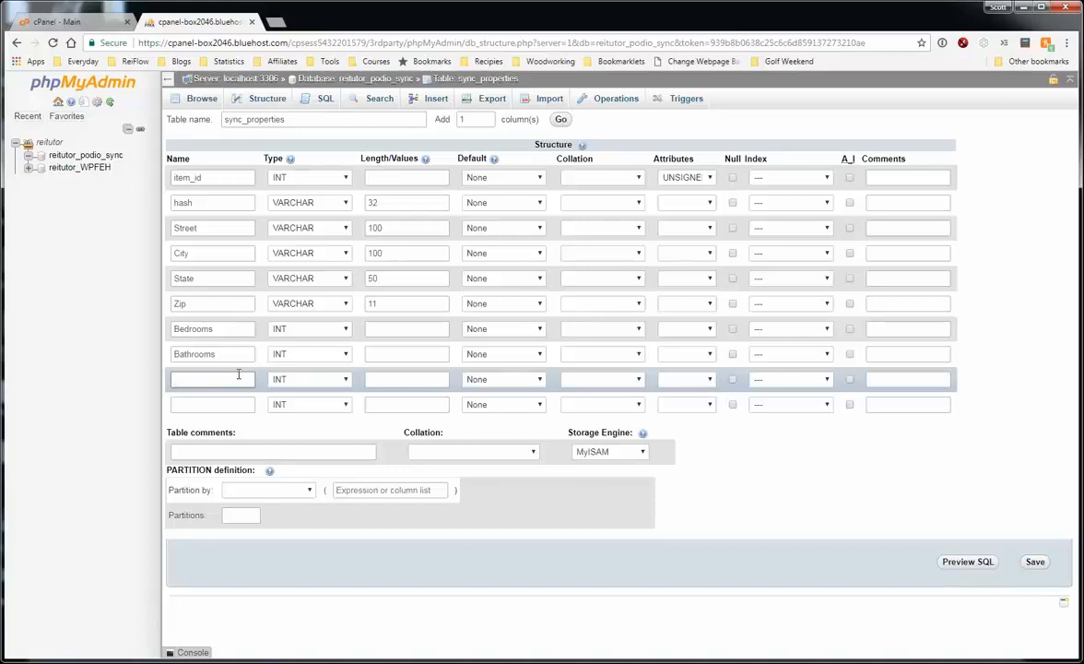
type("Asking_Pric")
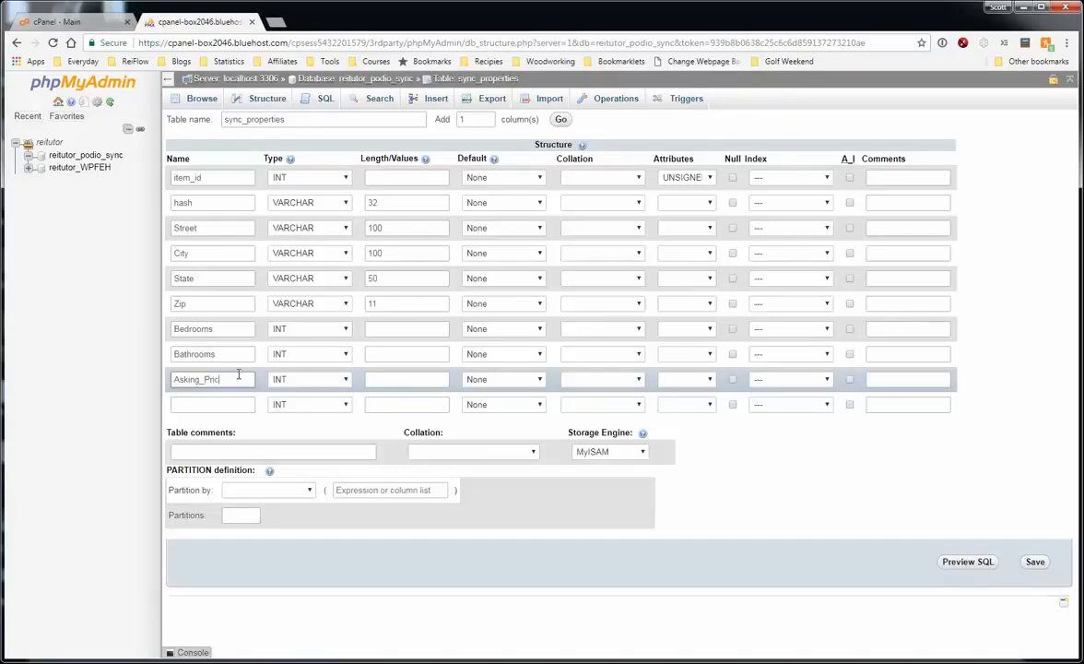
left_click(309, 379)
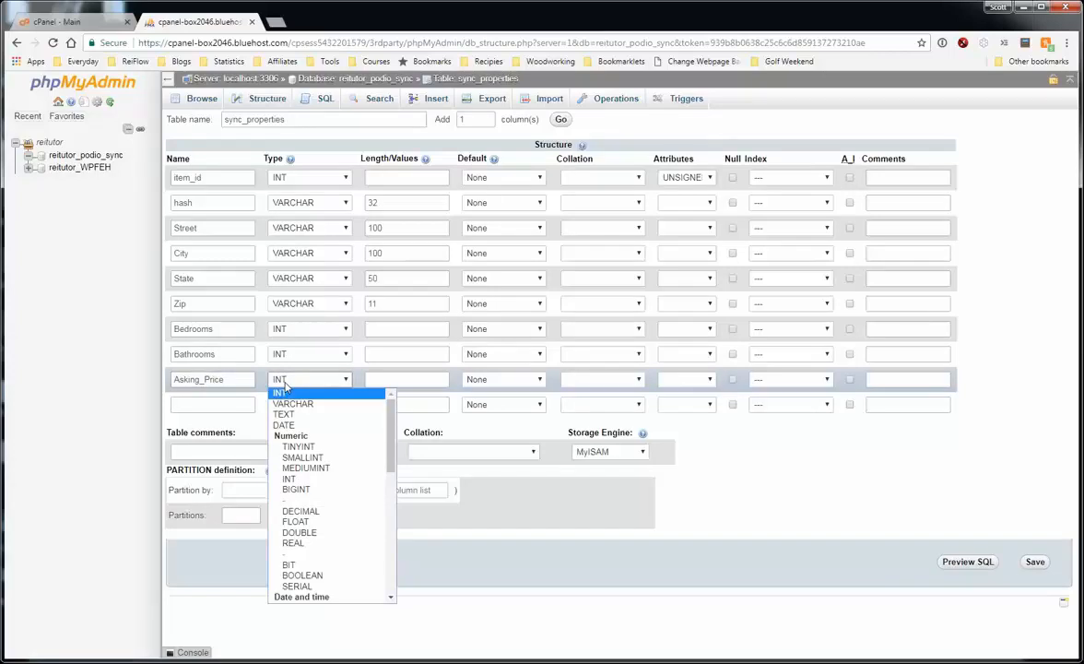
mouse_move(300, 511)
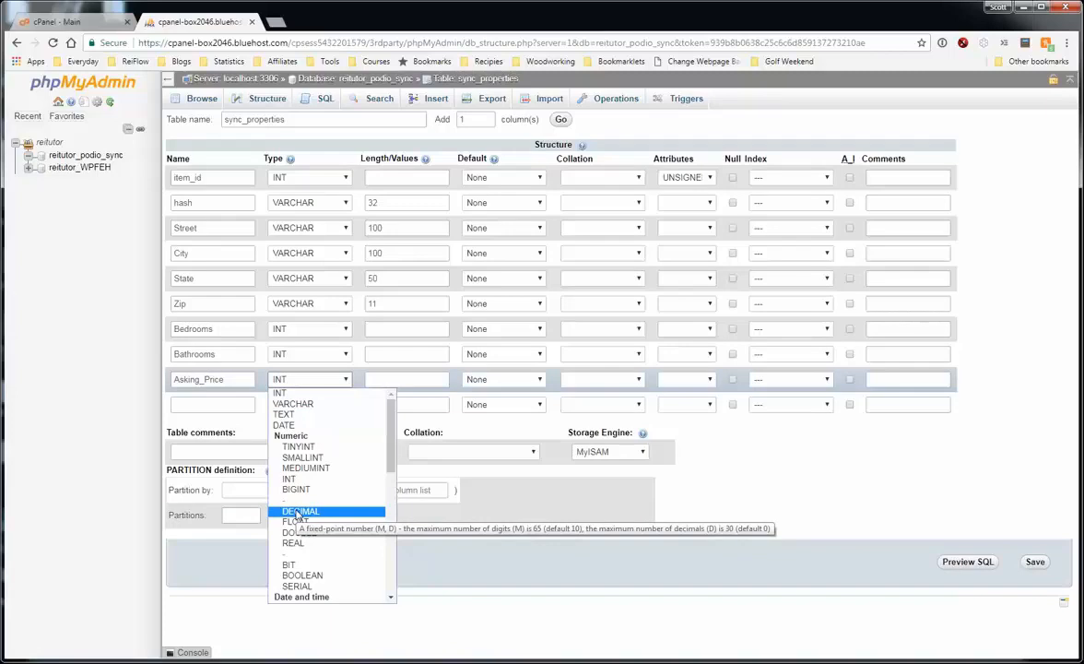
Set Asking_Price to DECIMAL and move to the blank last row
left_click(300, 511)
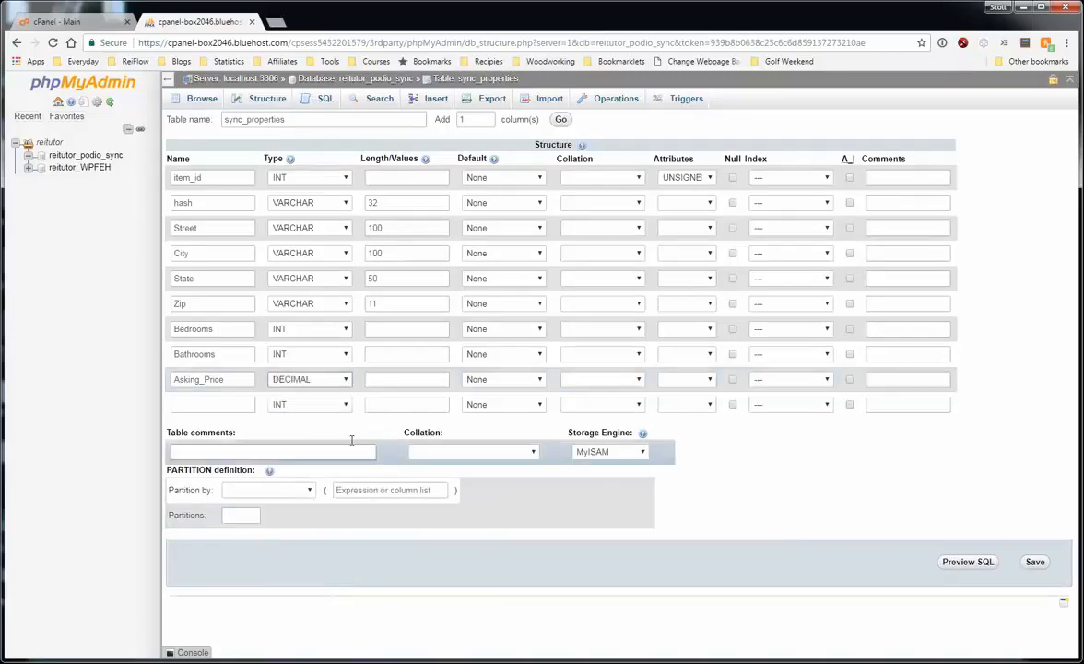
left_click(405, 379)
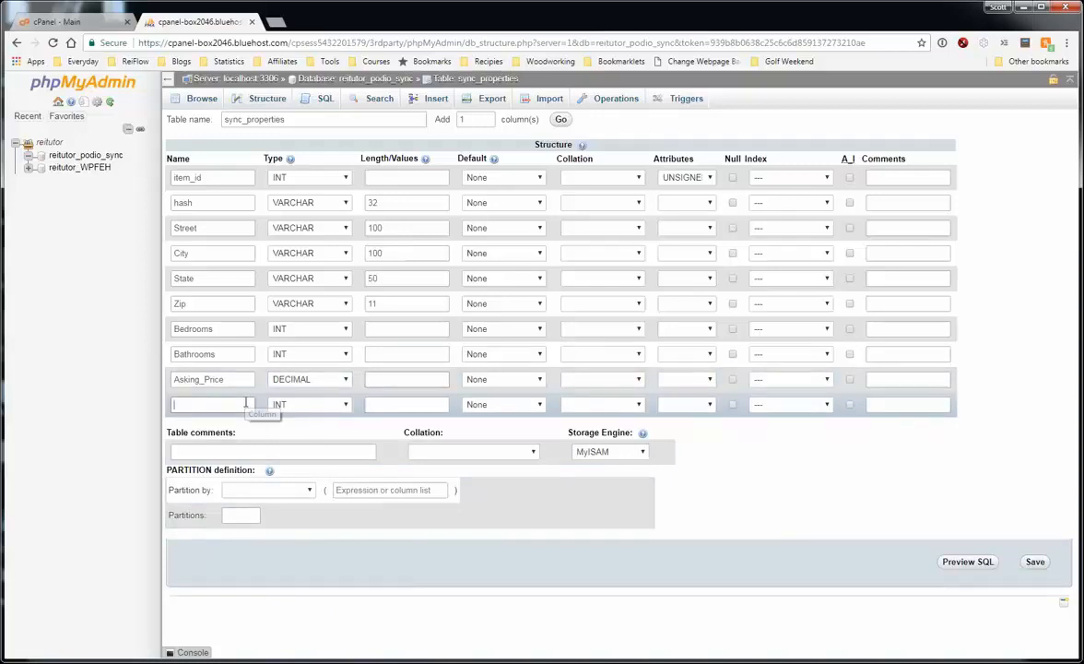
Fill the last row as Selling_Reason, VARCHAR with length 500
type("R")
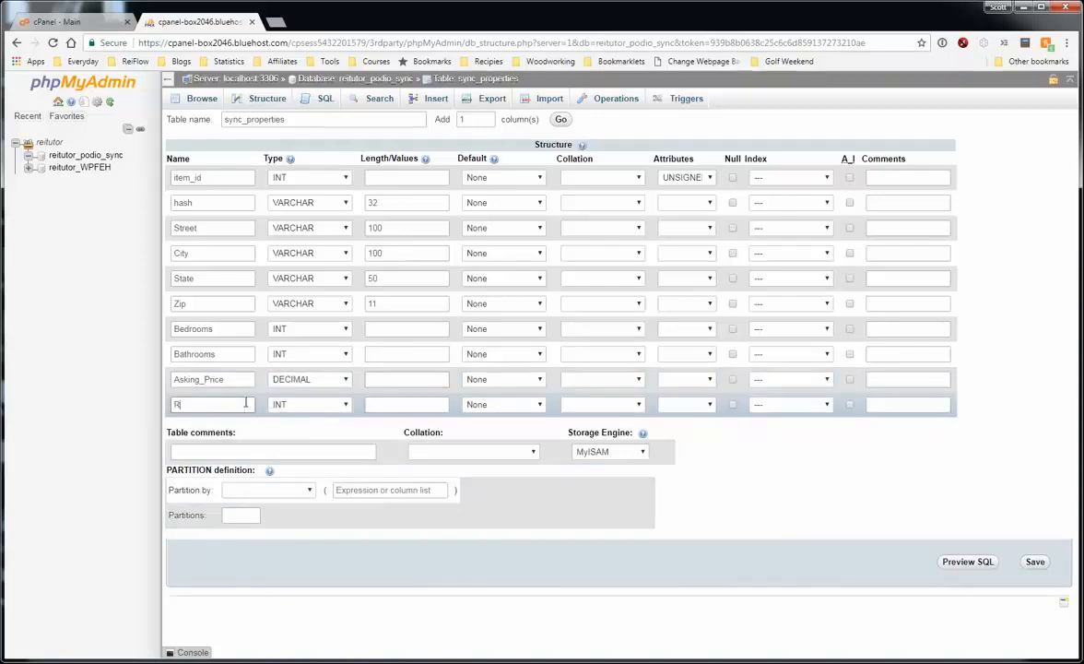
key("Backspace")
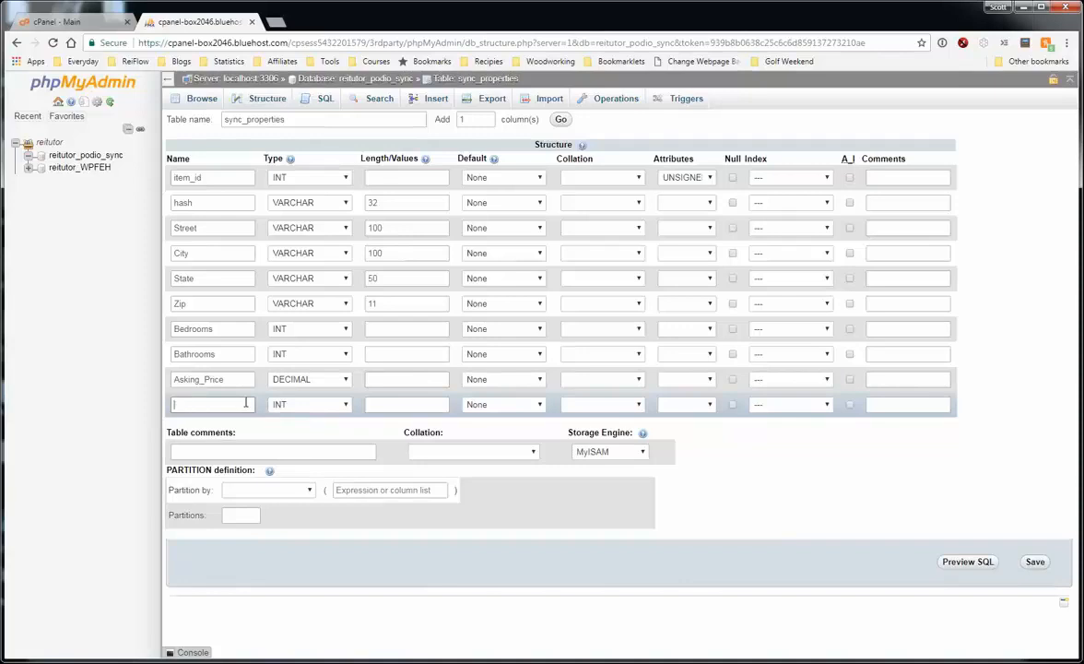
type("Selling_Reason")
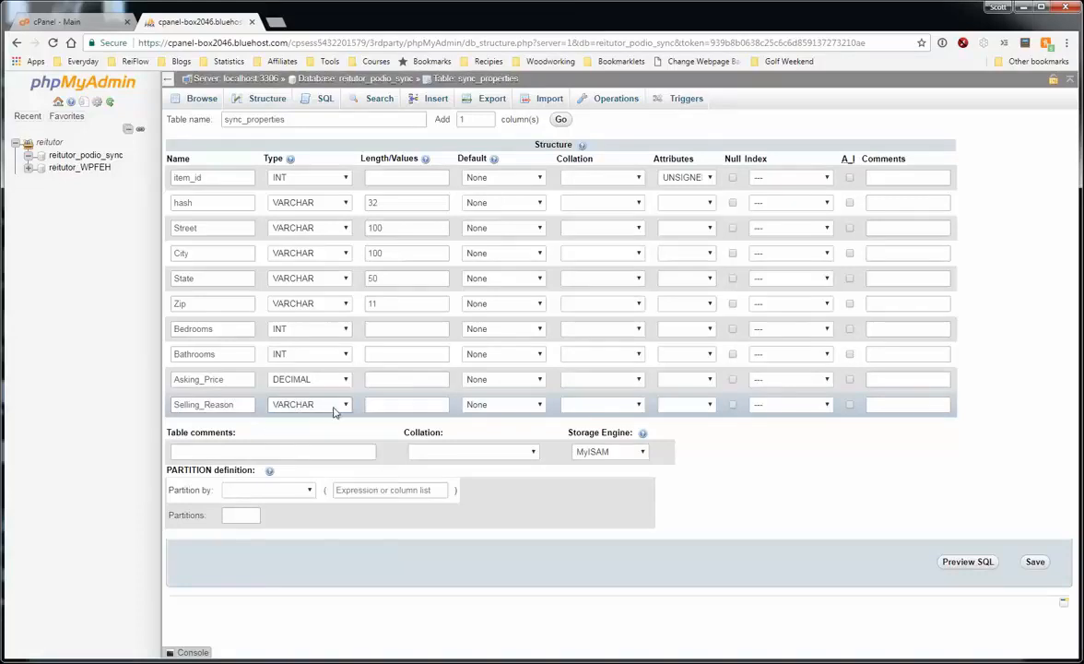
type("500")
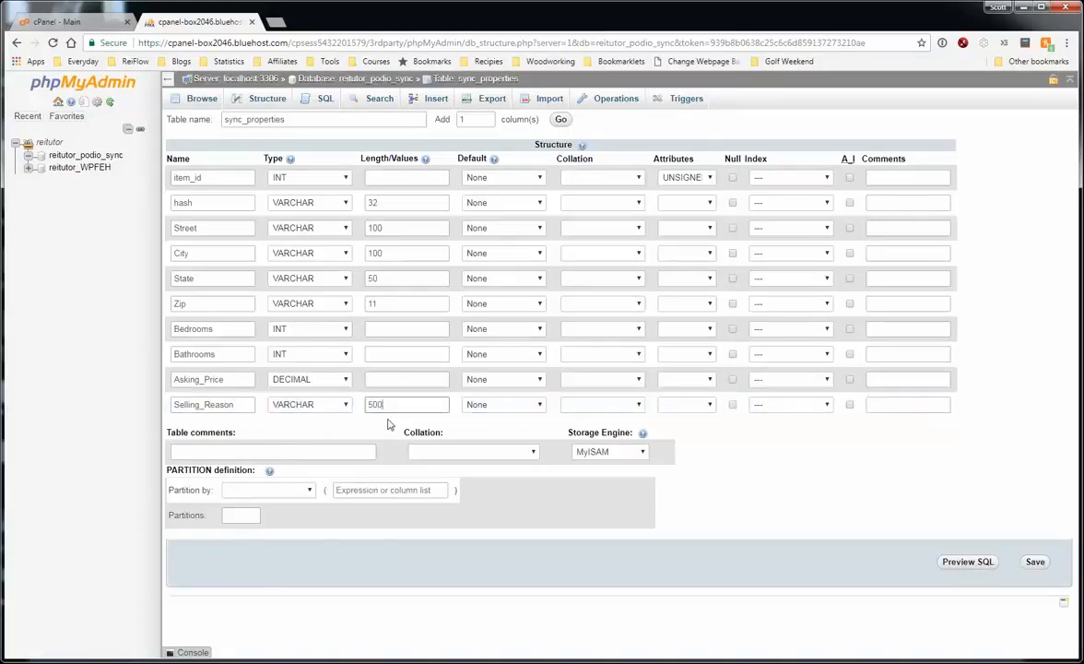
double_click(405, 404)
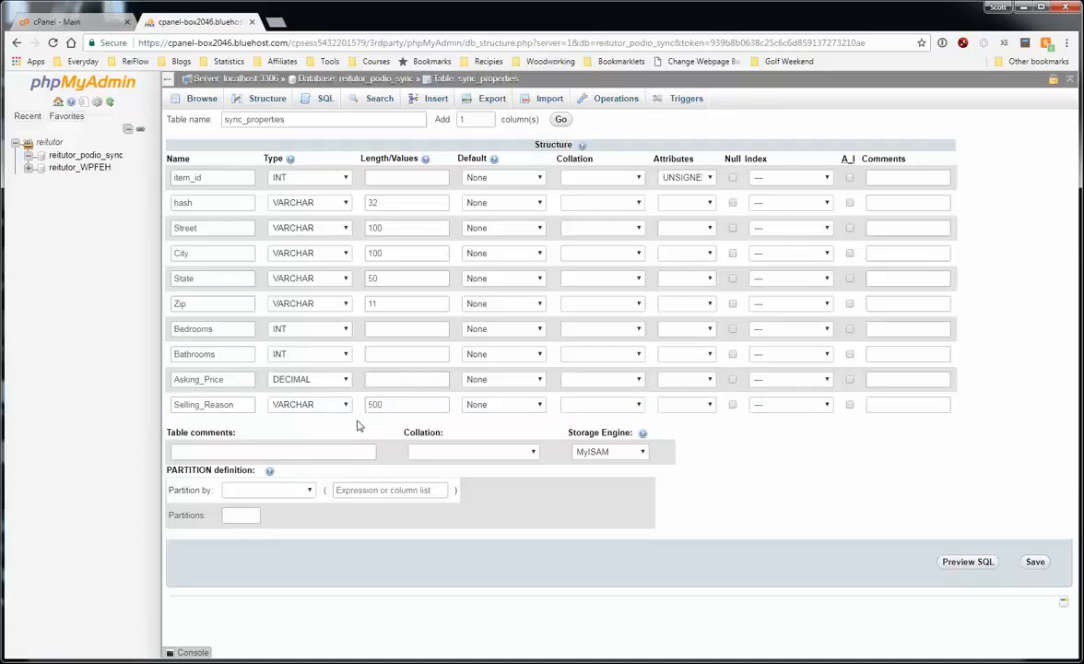
mouse_move(891, 512)
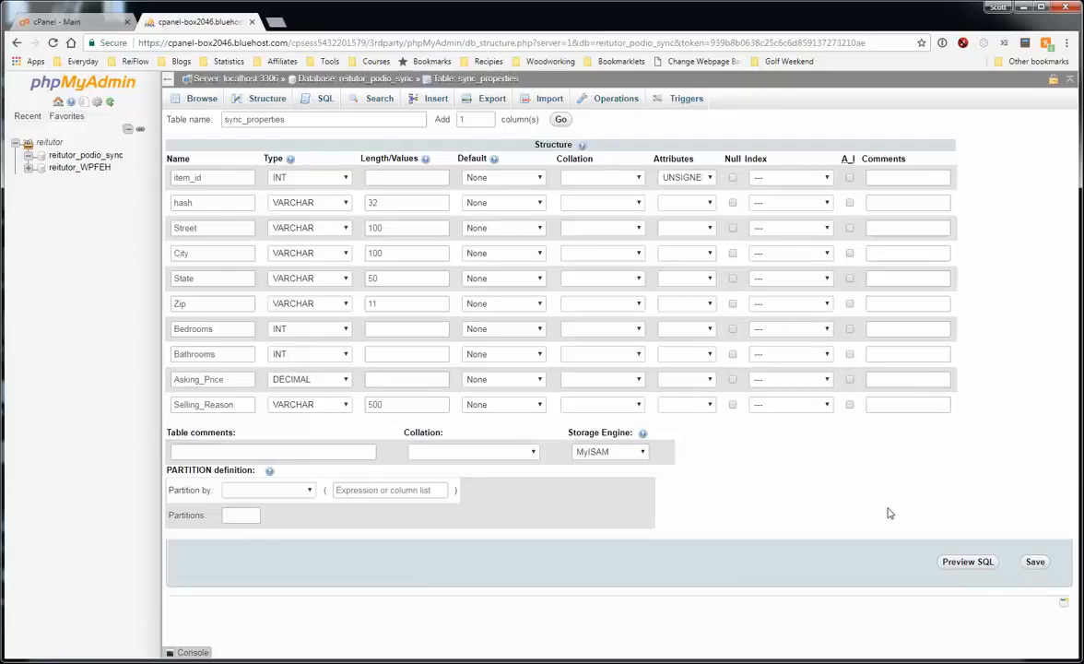
mouse_move(802, 372)
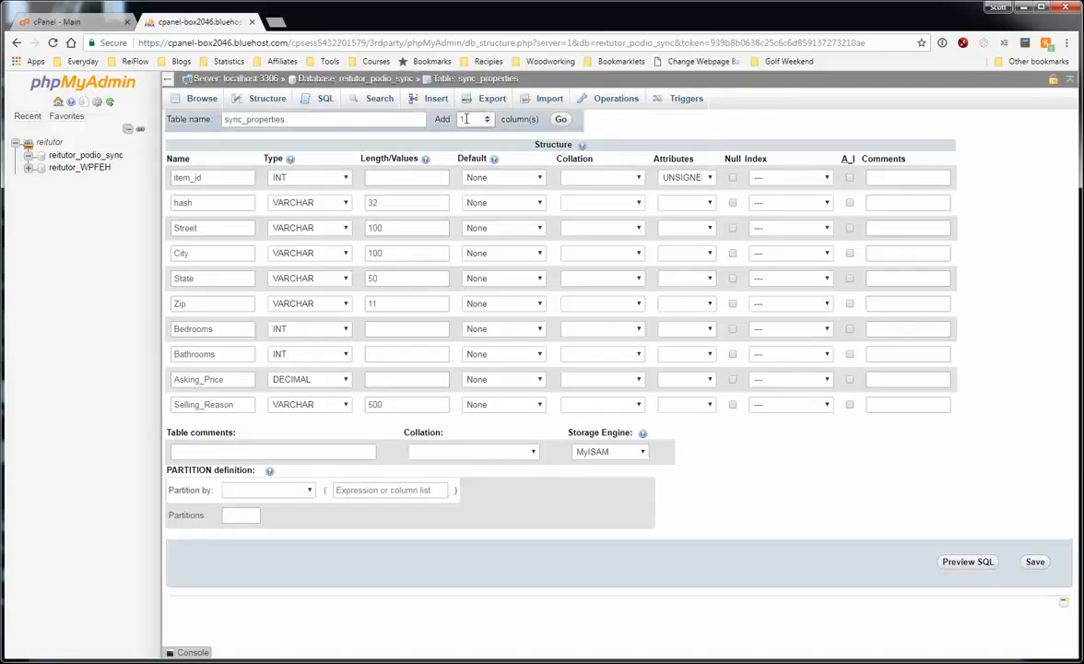
Append one column row and define Notes as VARCHAR(1000)
left_click(473, 119)
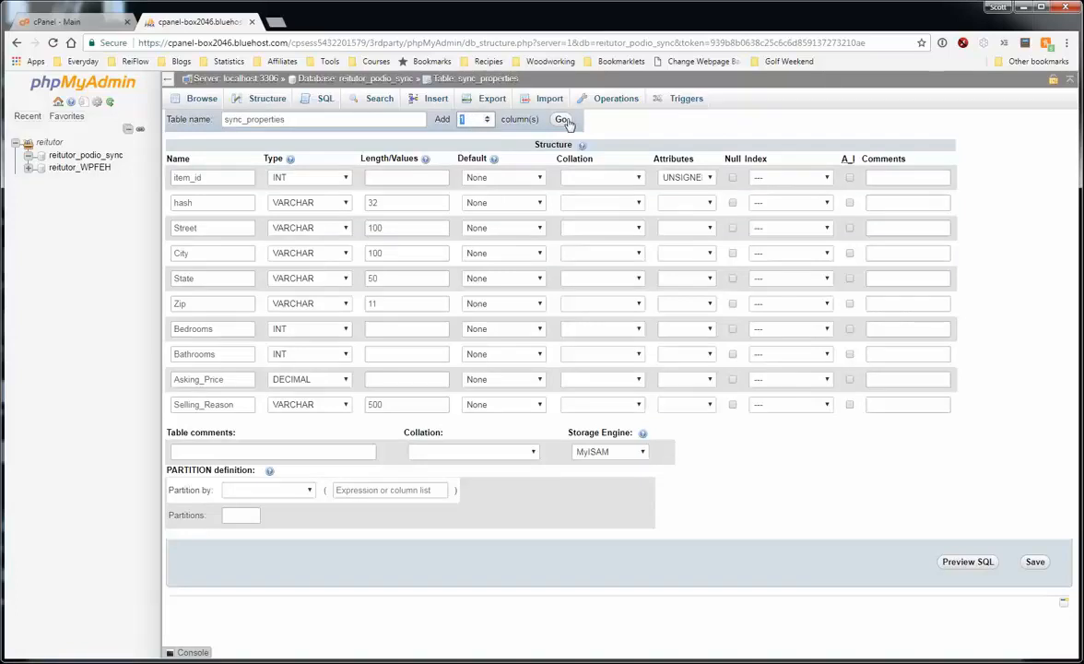
left_click(563, 119)
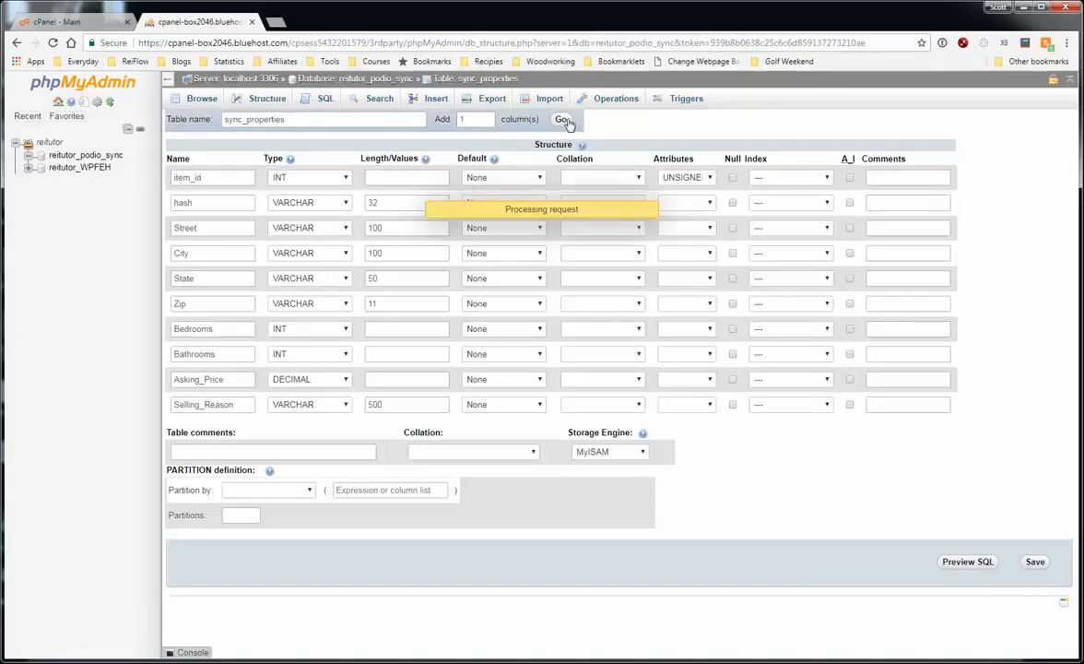
left_click(561, 119)
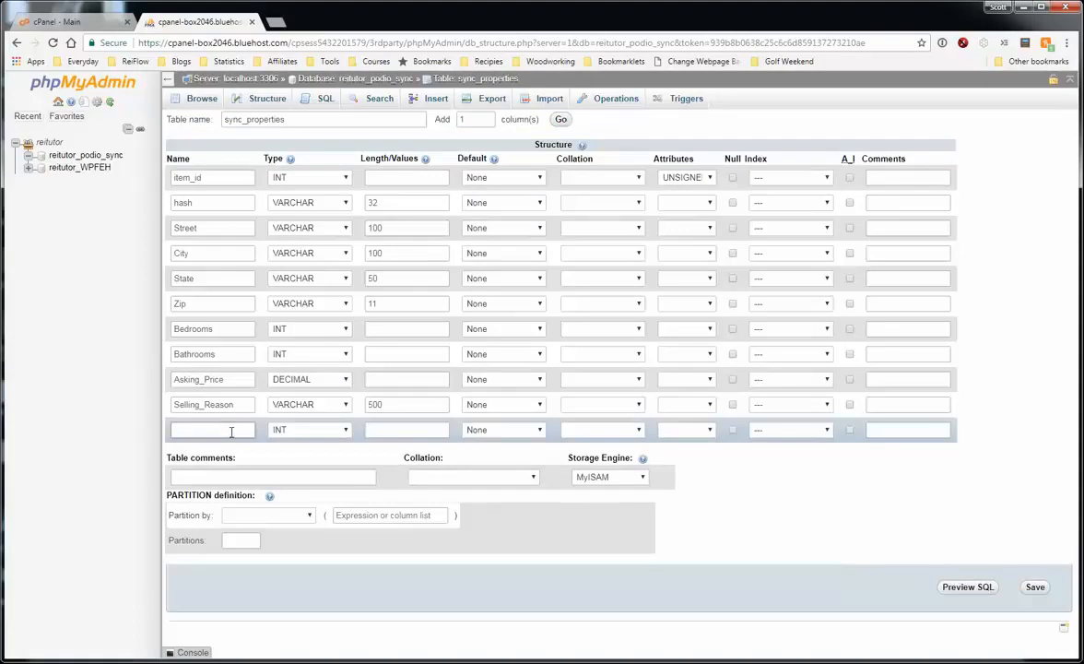
type("Notes")
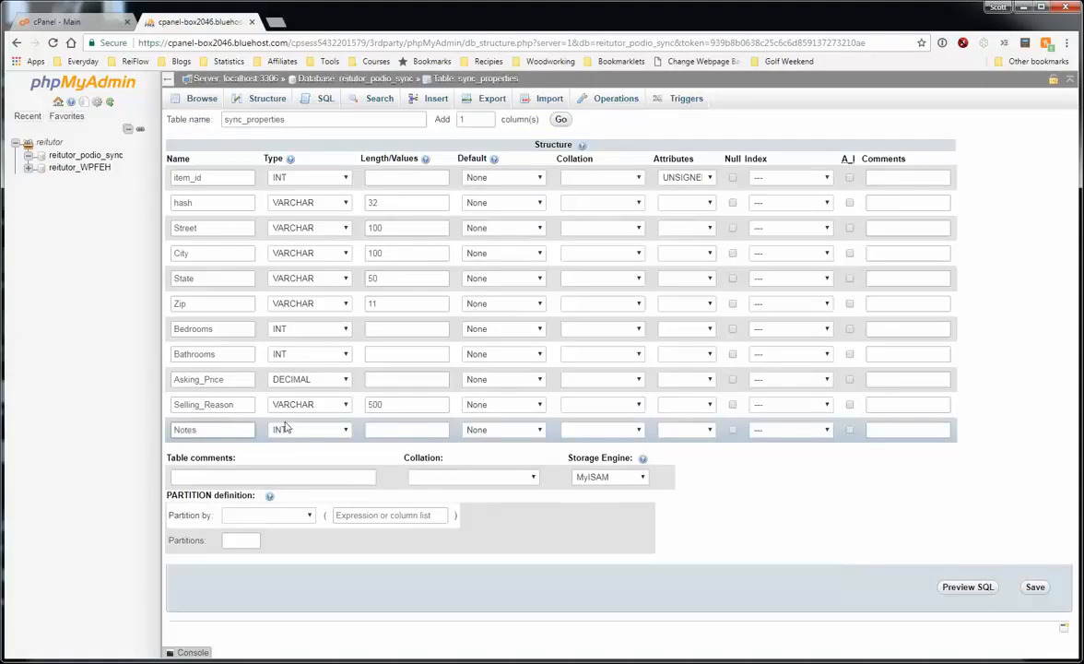
left_click(309, 428)
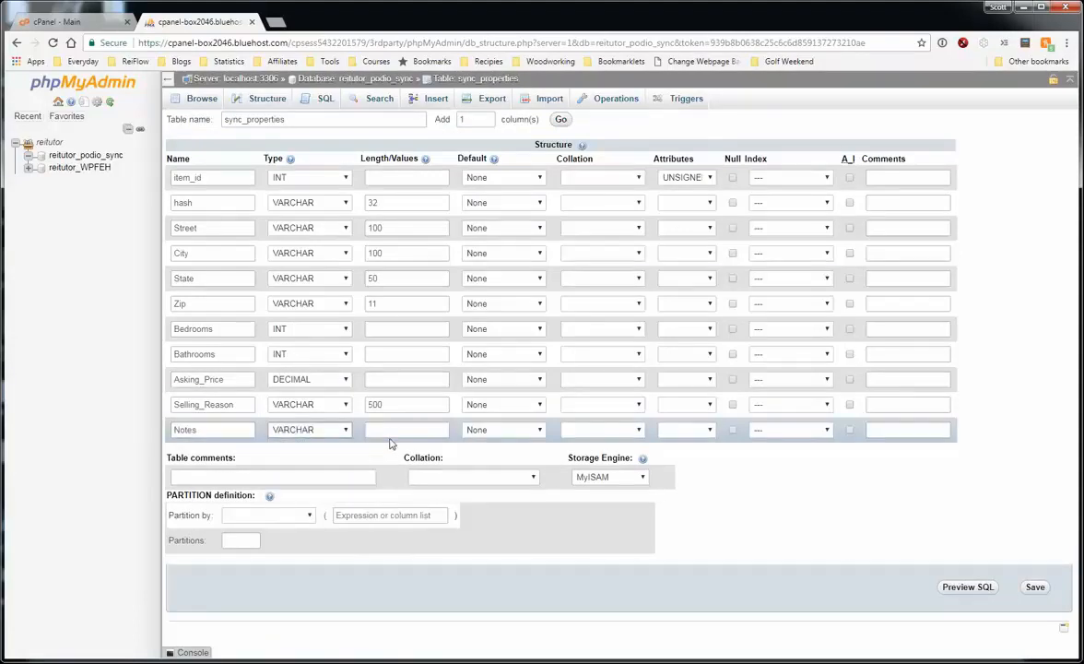
type("1000")
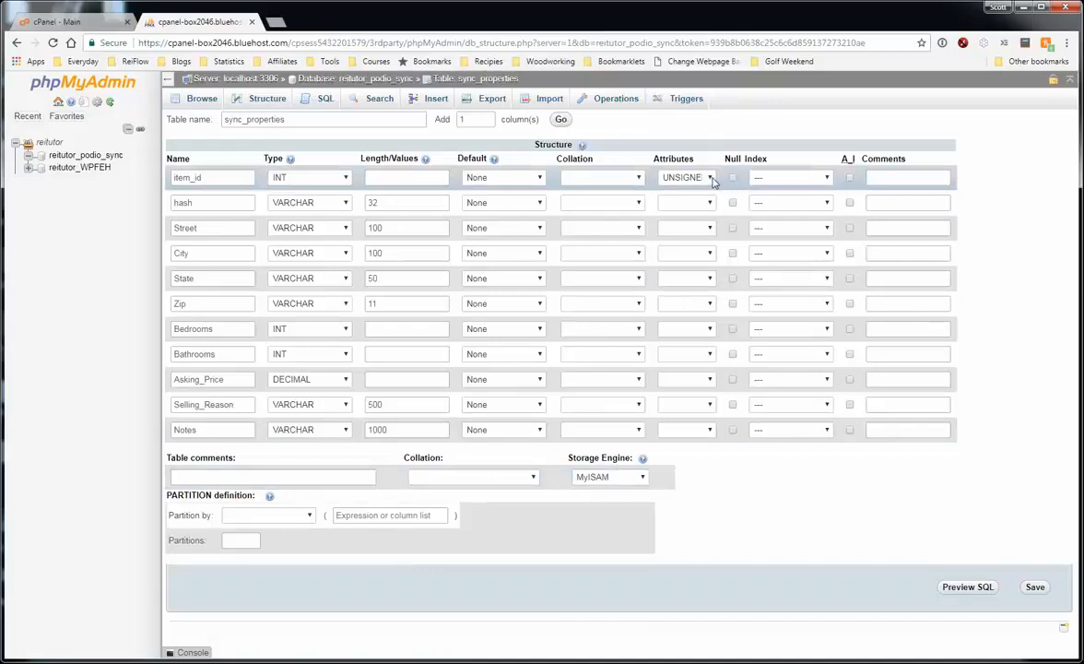
Set item_id's index to PRIMARY and confirm the Add index dialog
left_click(710, 177)
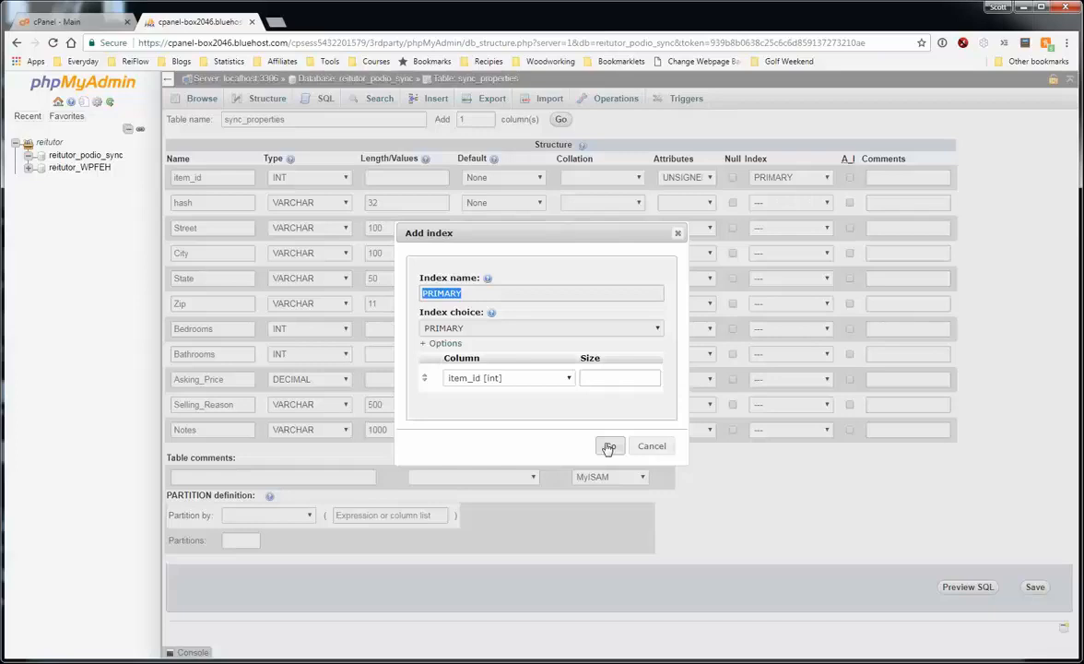
left_click(609, 446)
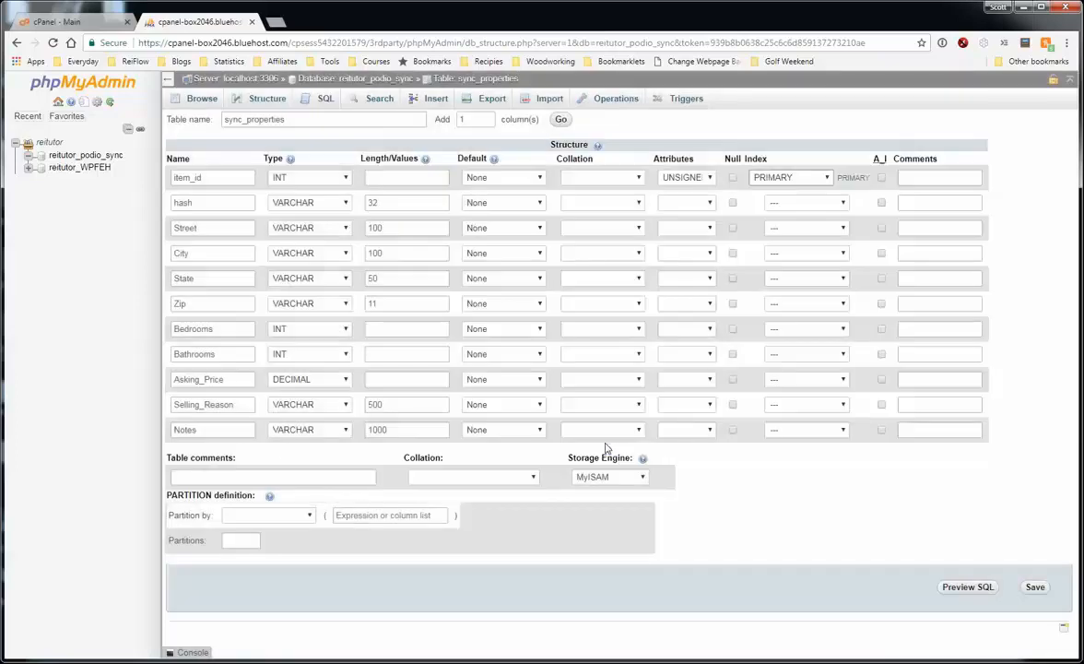
mouse_move(933, 535)
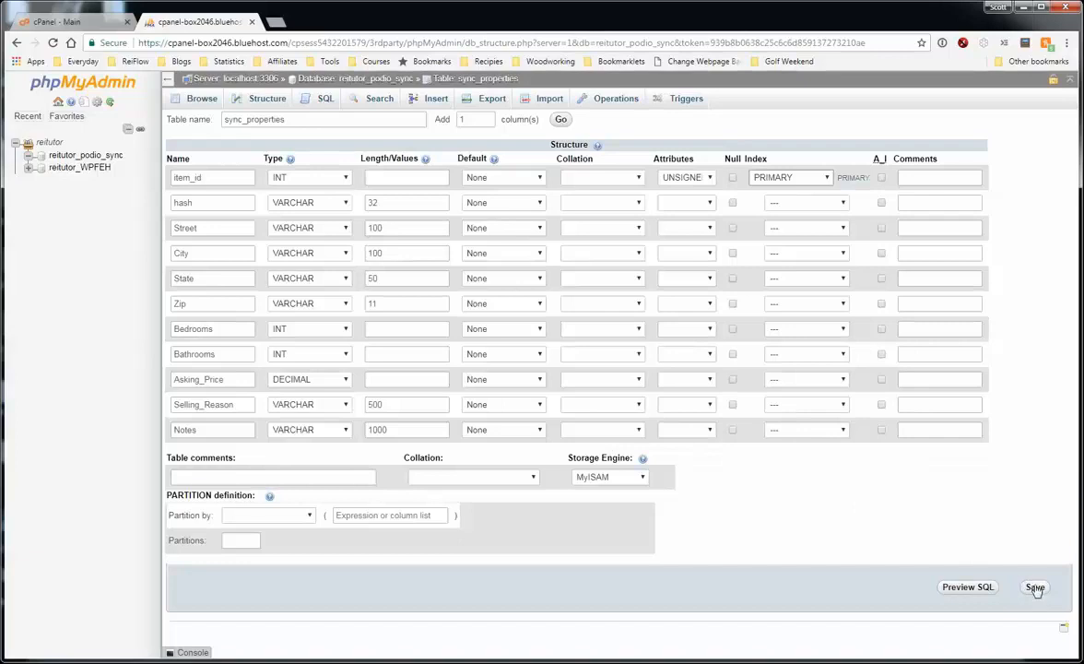
Save the sync_properties table structure with its columns and item_id primary key
left_click(1034, 586)
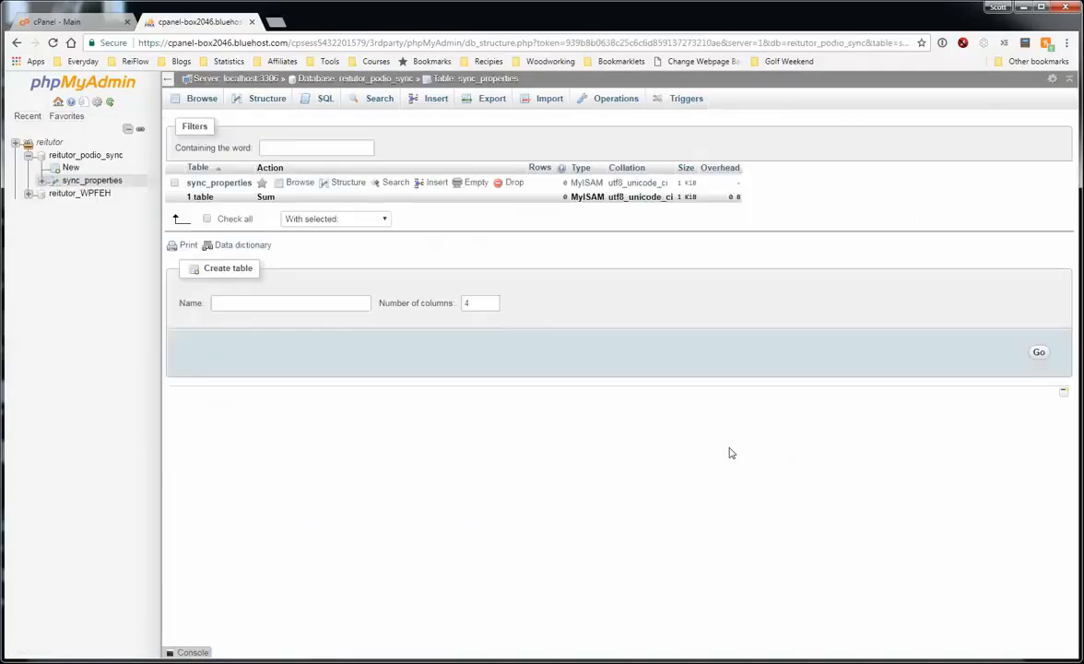
mouse_move(758, 451)
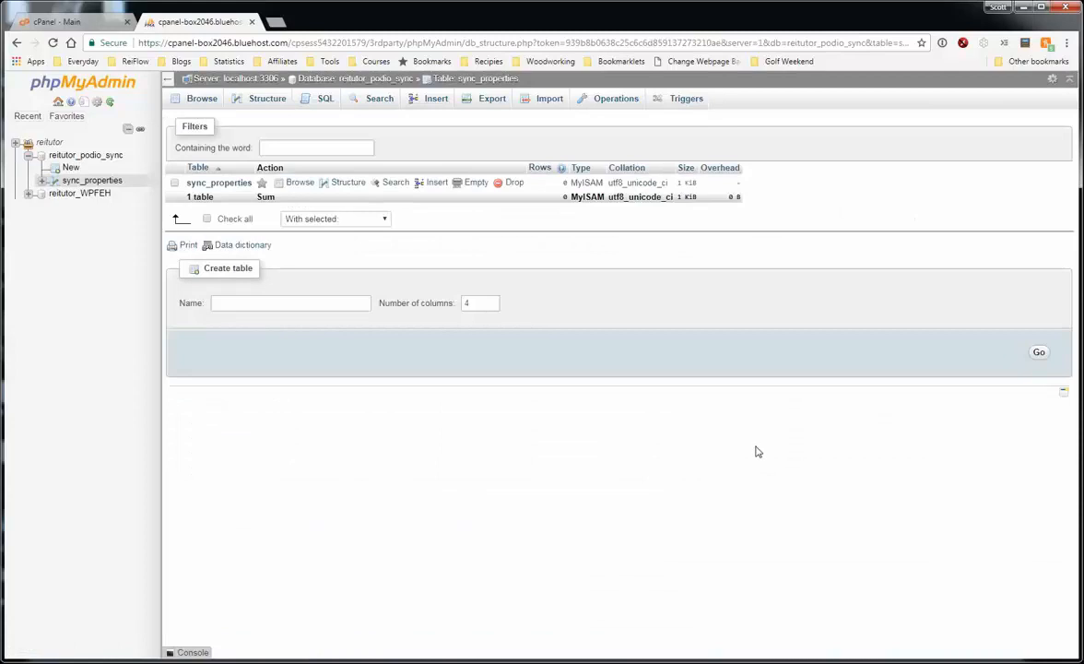
mouse_move(875, 558)
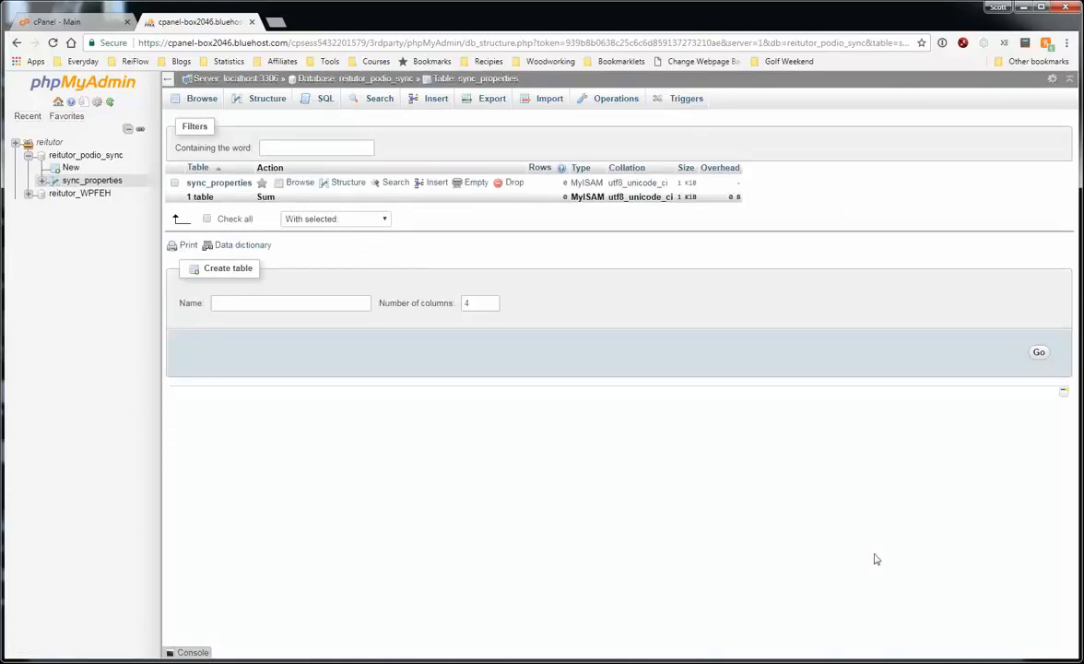